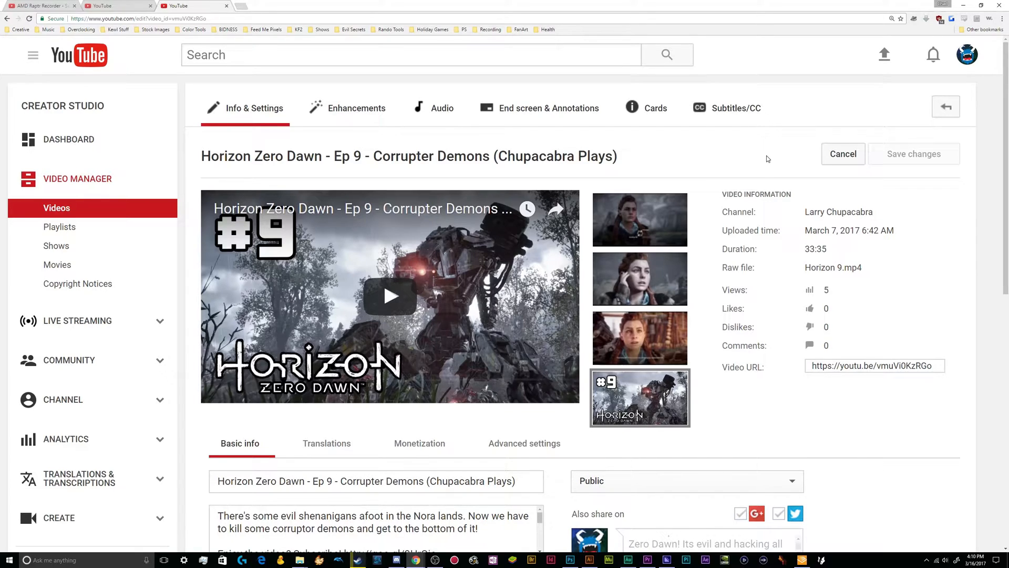
mouse_move(548, 116)
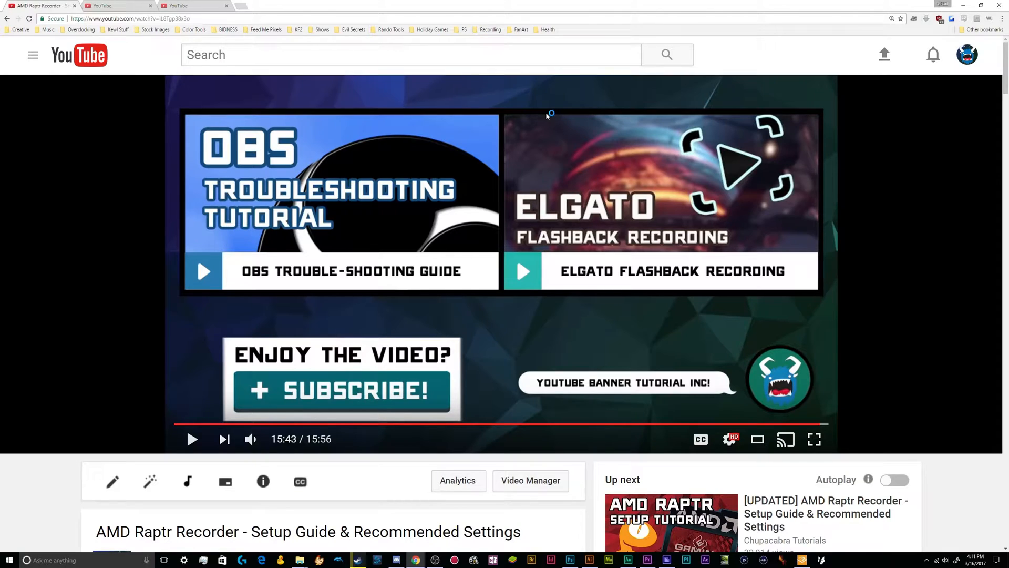
mouse_move(546, 116)
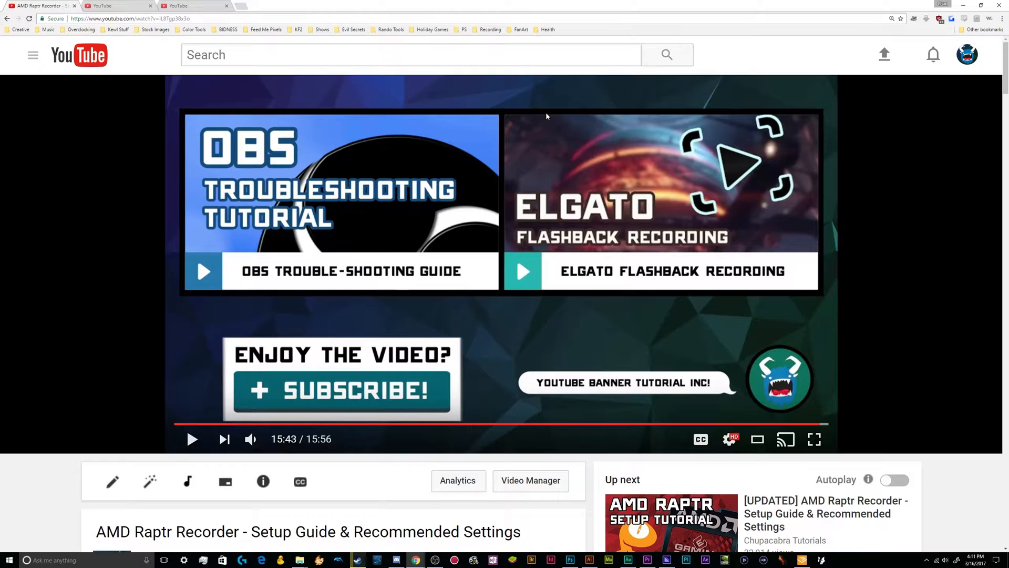
mouse_move(537, 161)
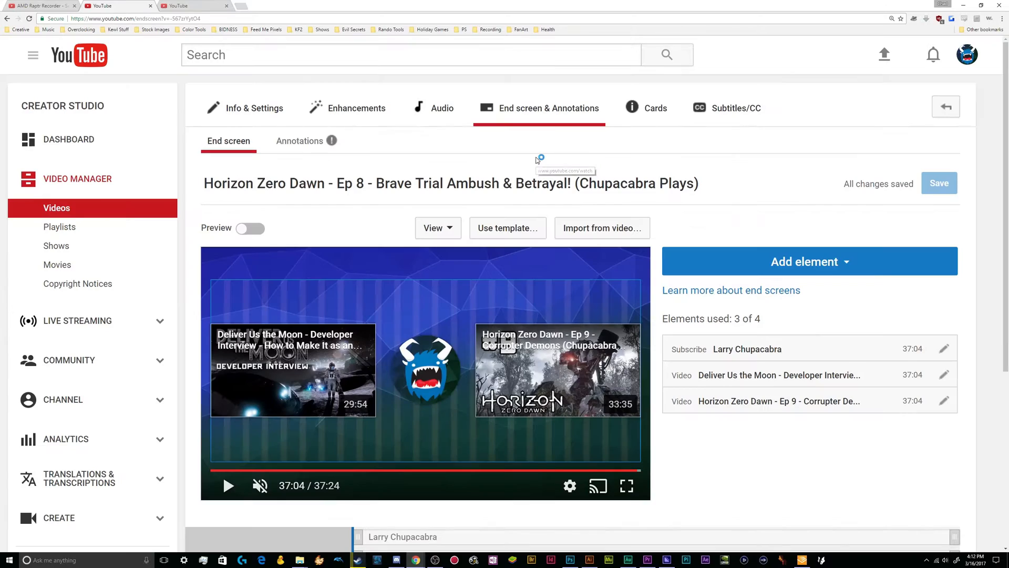
mouse_move(589, 321)
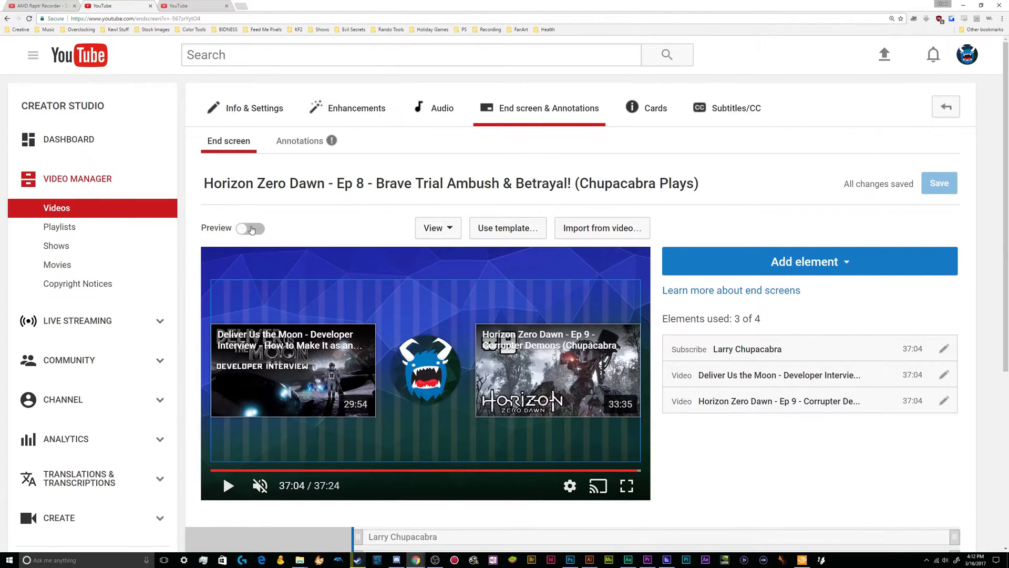
Step: Turn on Preview so Ep 8's end screen plays live with its linked videos and subscribe badge
left_click(250, 228)
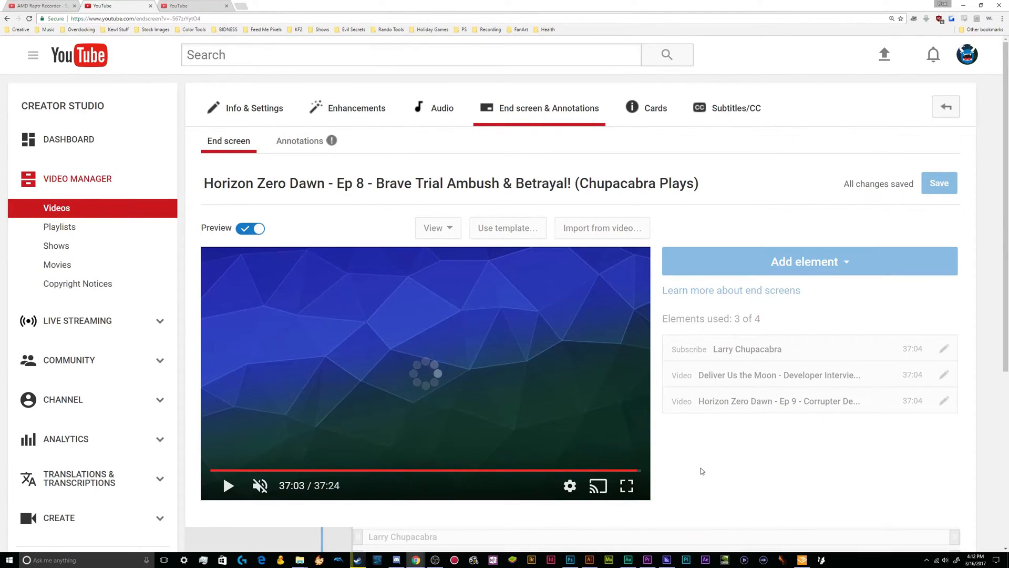
scroll("down", 3)
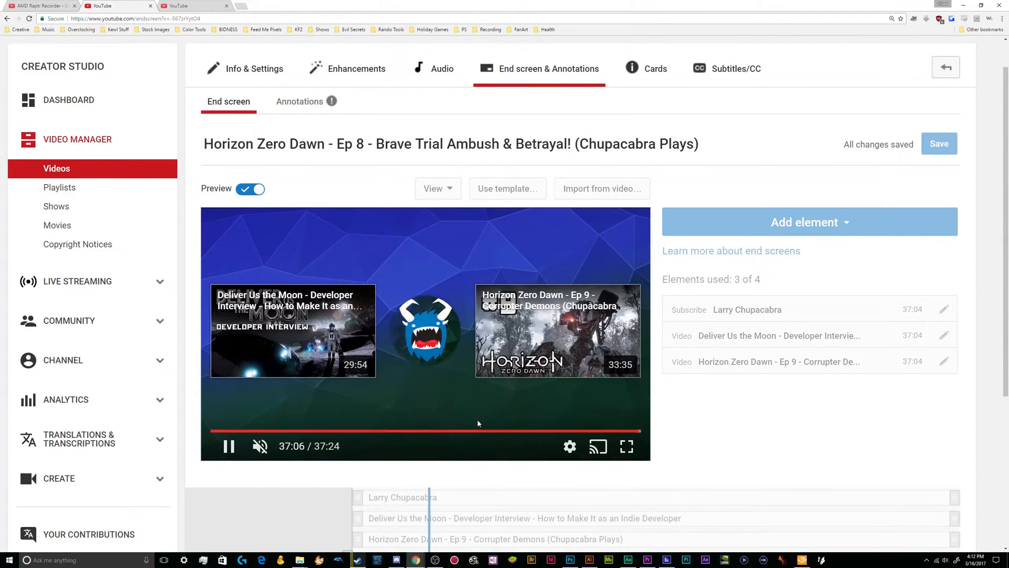
scroll("down", 3)
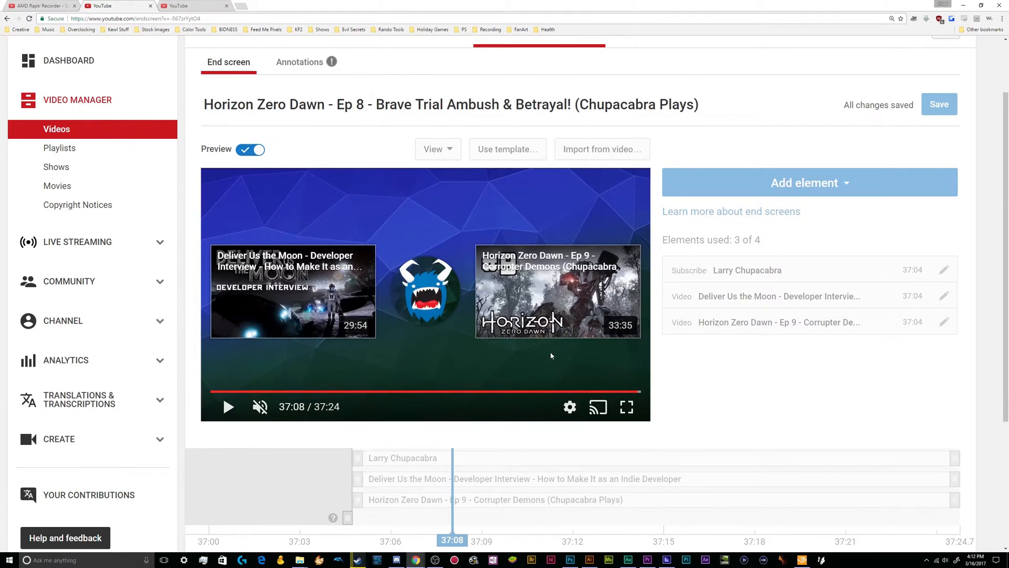
mouse_move(570, 315)
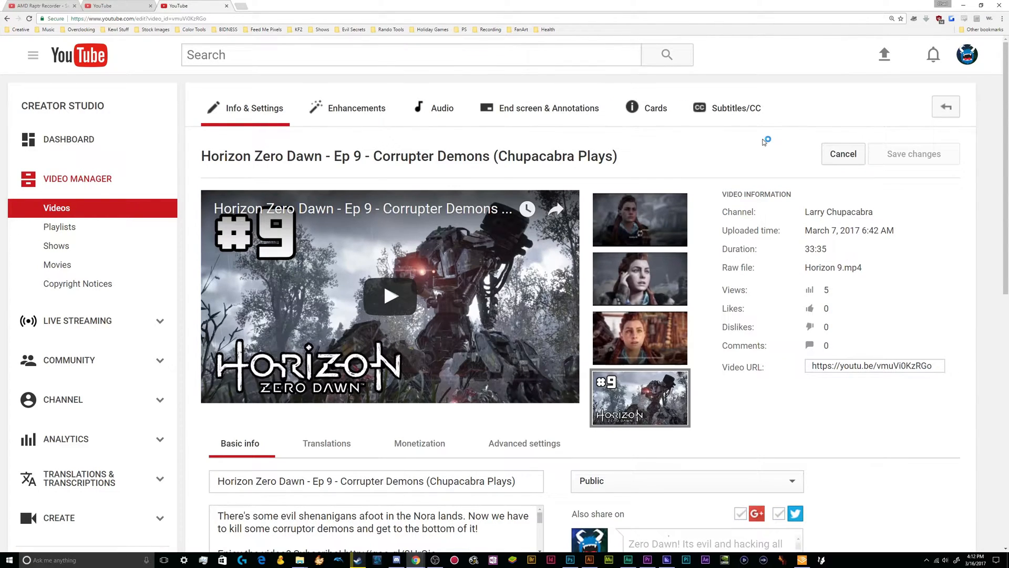
mouse_move(764, 142)
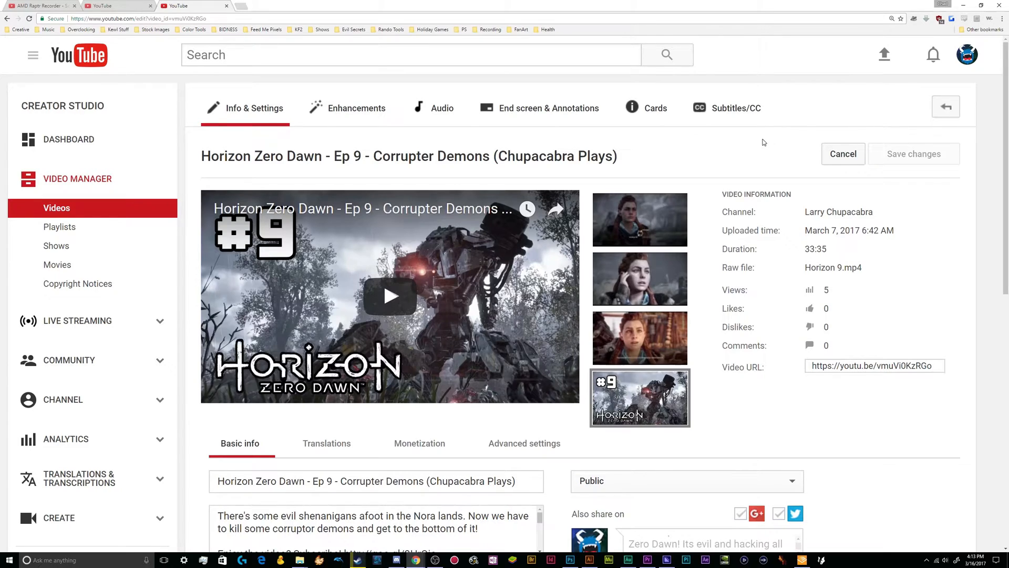
mouse_move(548, 107)
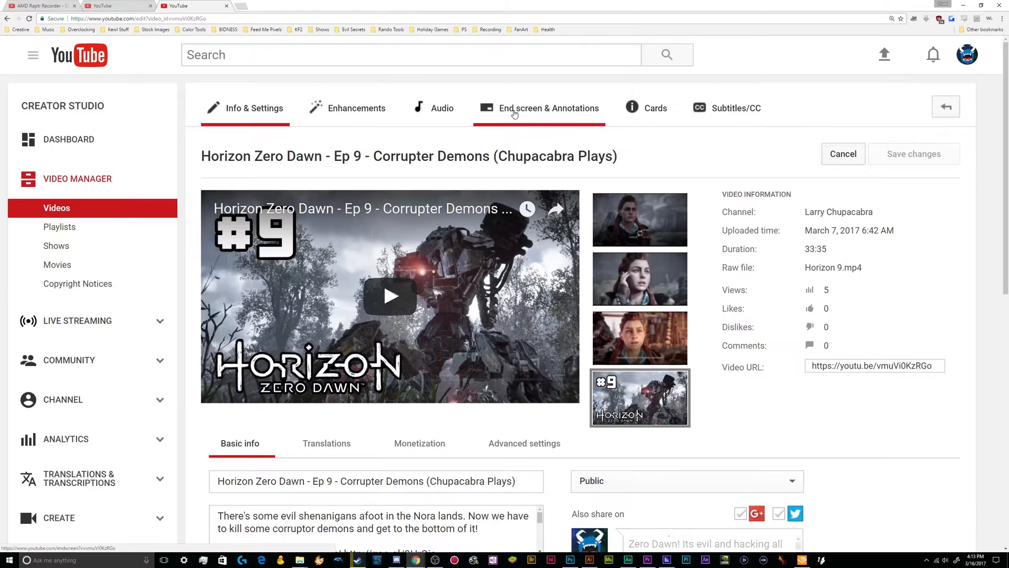
Step: Switch to Ep 9's End screen & Annotations editor showing its three existing elements
left_click(548, 107)
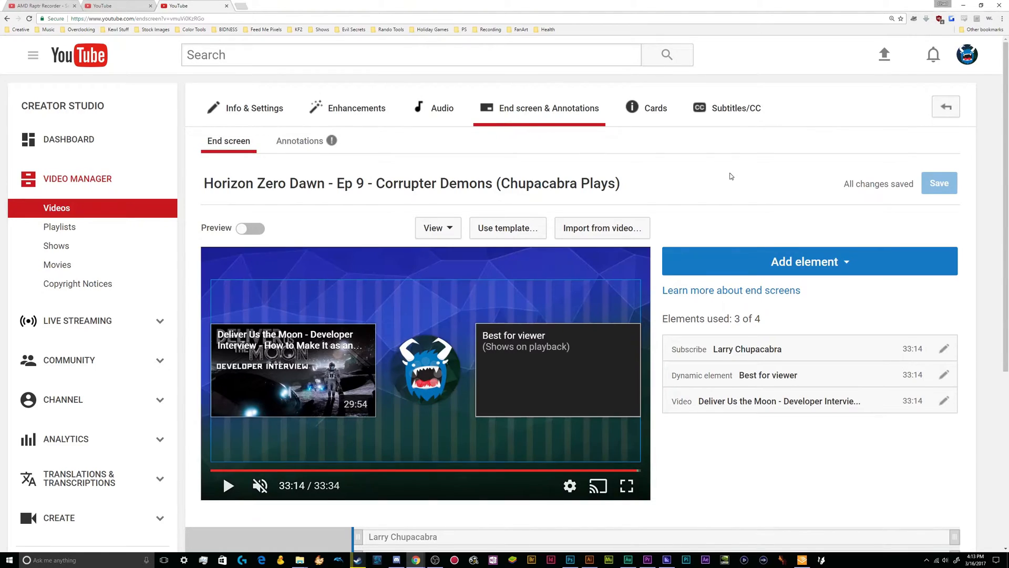
scroll("down", 3)
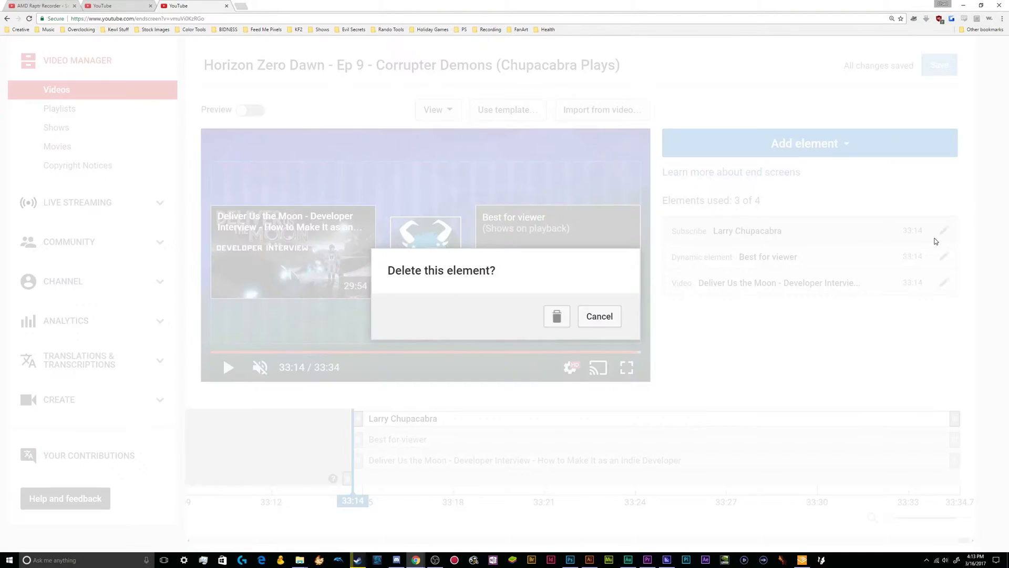
Step: Delete all three elements so Ep 9's end screen canvas is empty
left_click(556, 317)
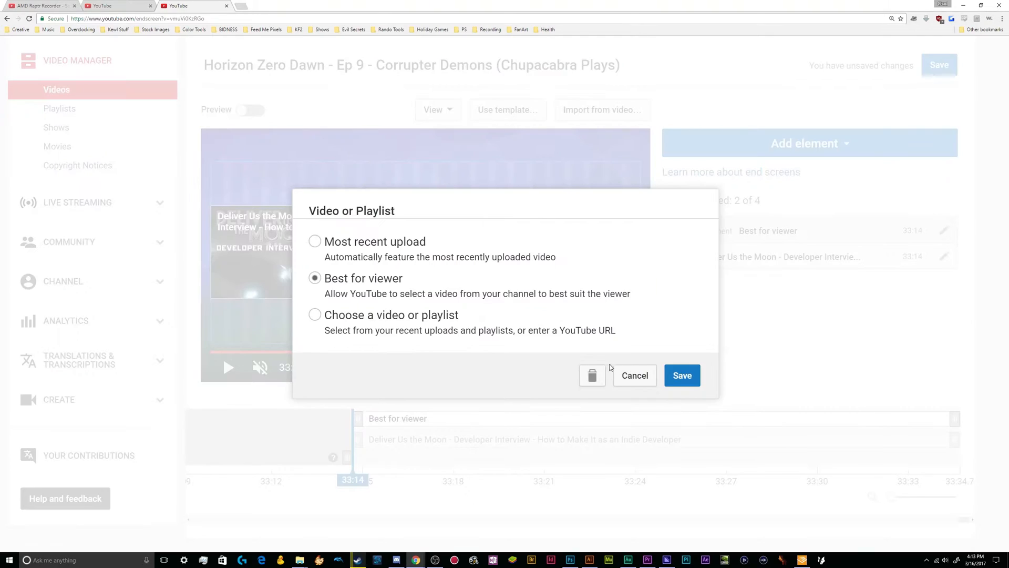
left_click(314, 315)
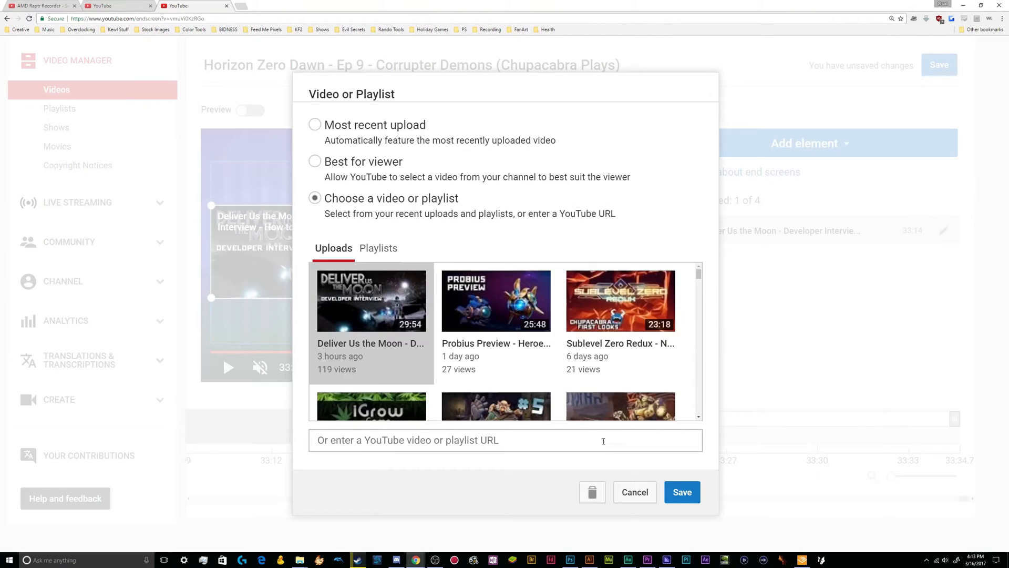
left_click(634, 492)
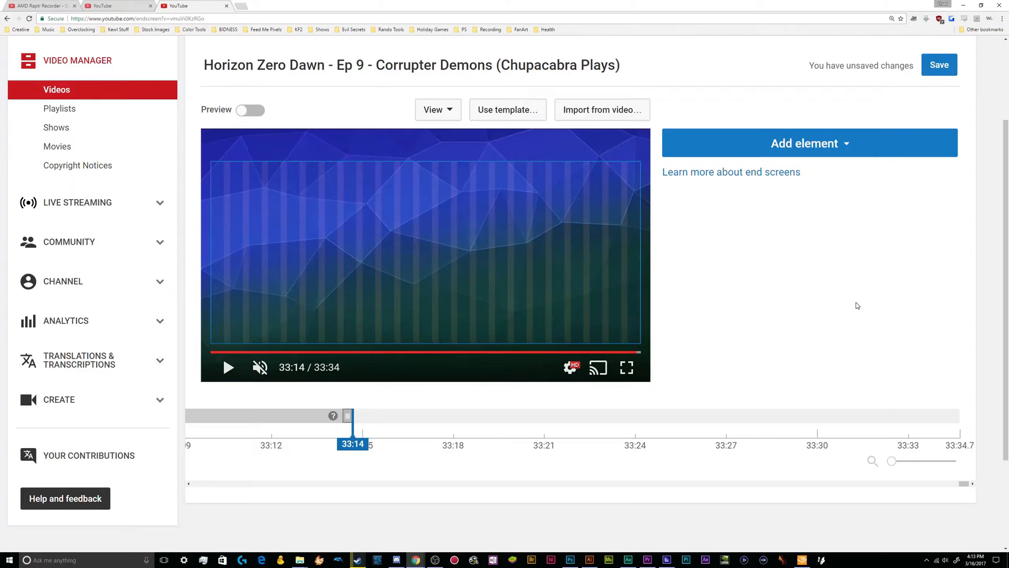
mouse_move(545, 205)
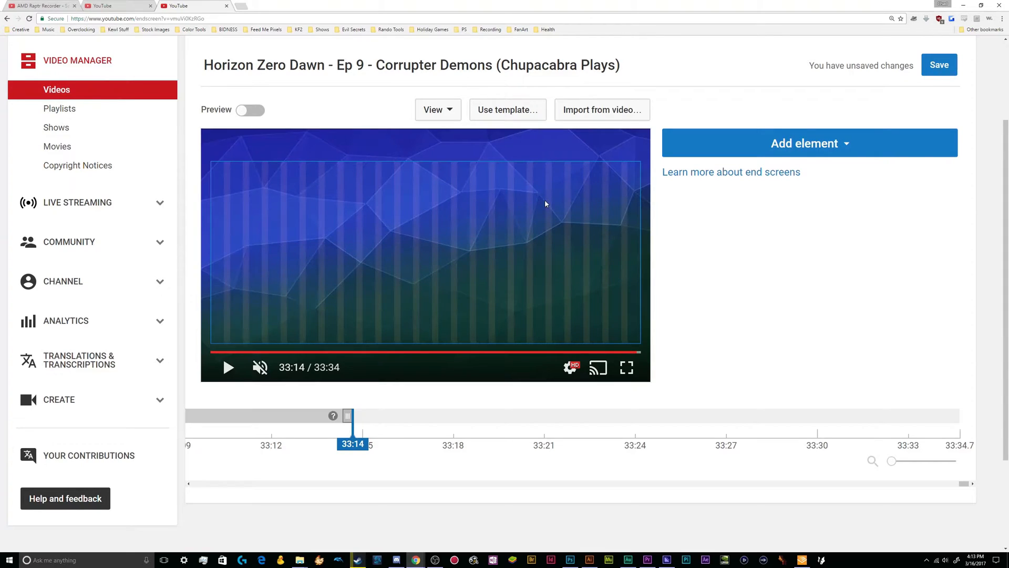
mouse_move(359, 459)
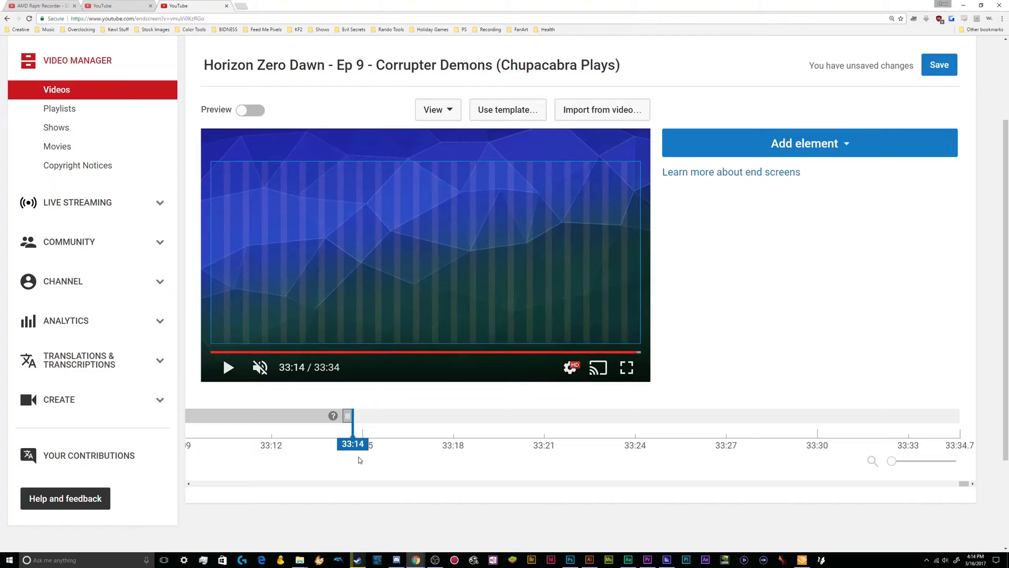
mouse_move(368, 455)
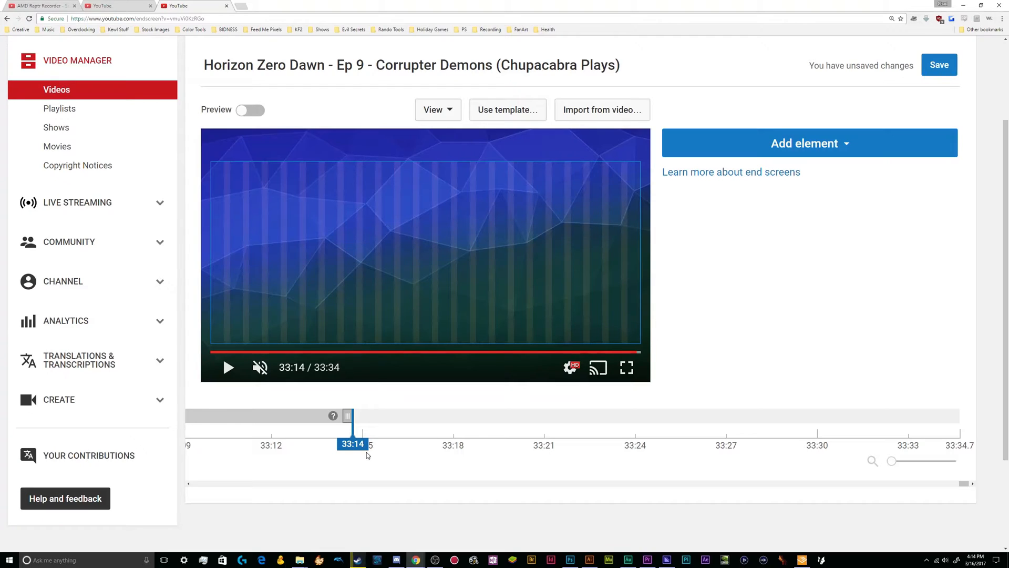
mouse_move(450, 146)
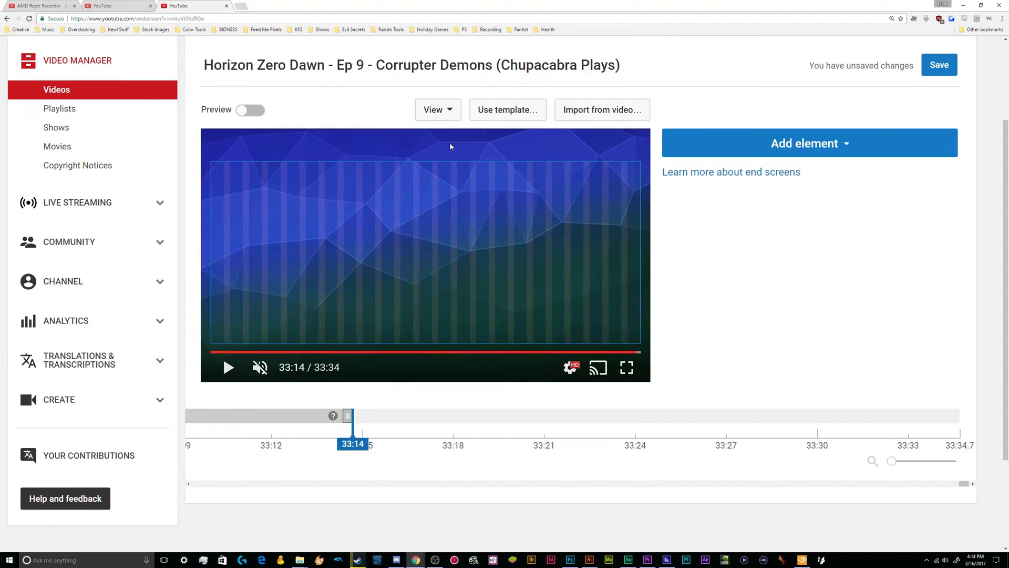
mouse_move(652, 552)
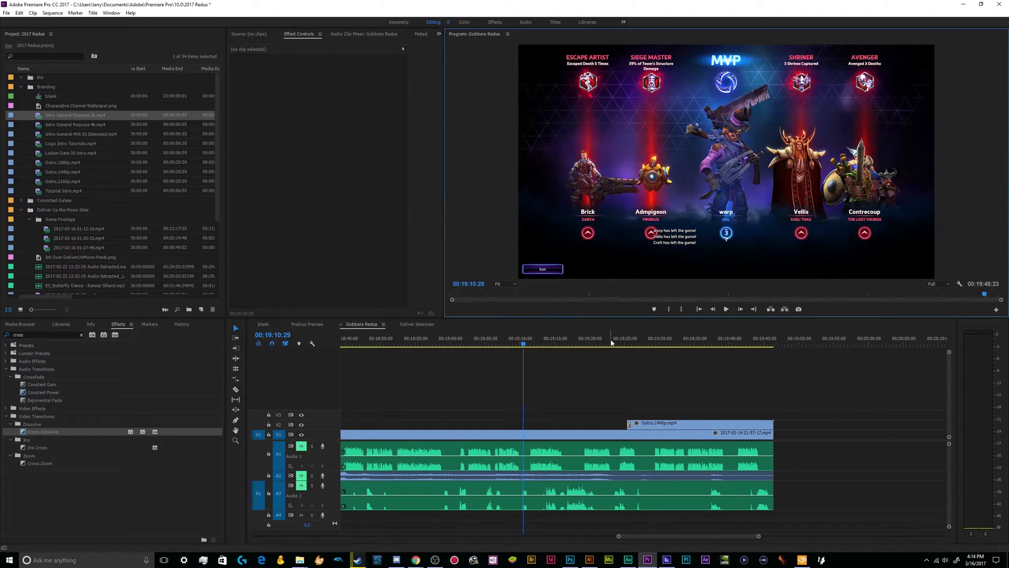
Step: Play the sequence into the Outro clip and pause on the plain blue backdrop
left_click(622, 338)
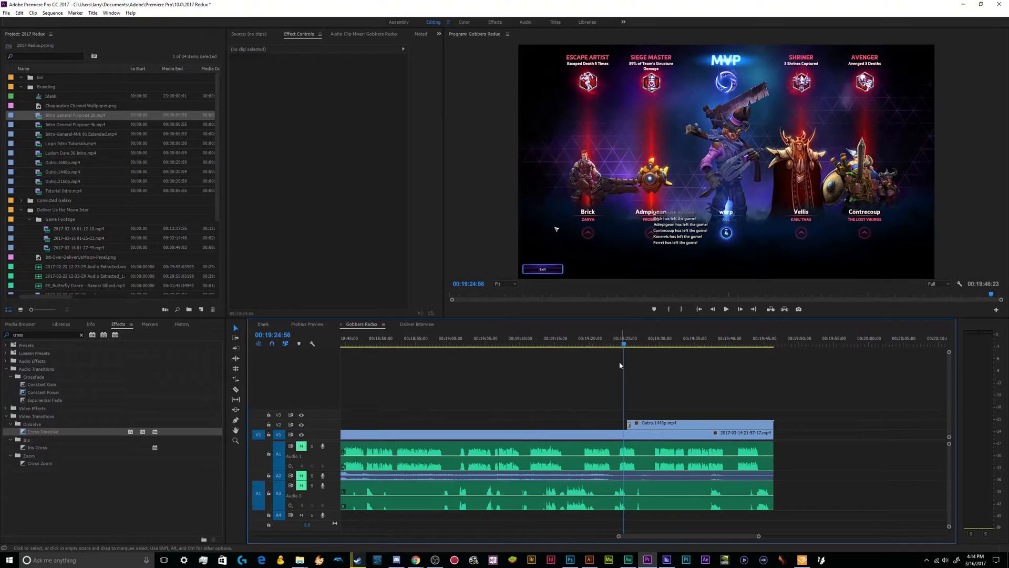
mouse_move(725, 309)
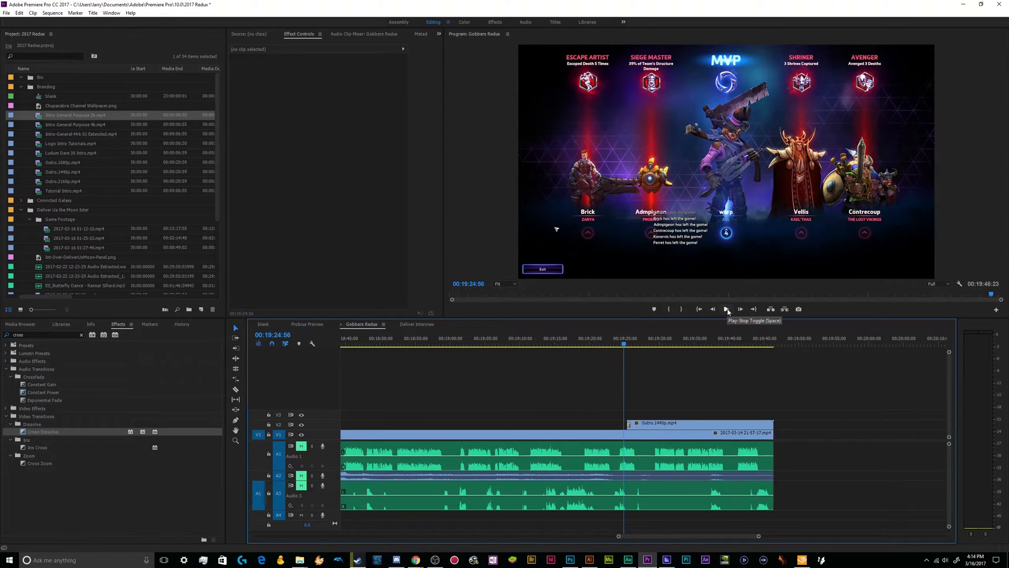
left_click(726, 309)
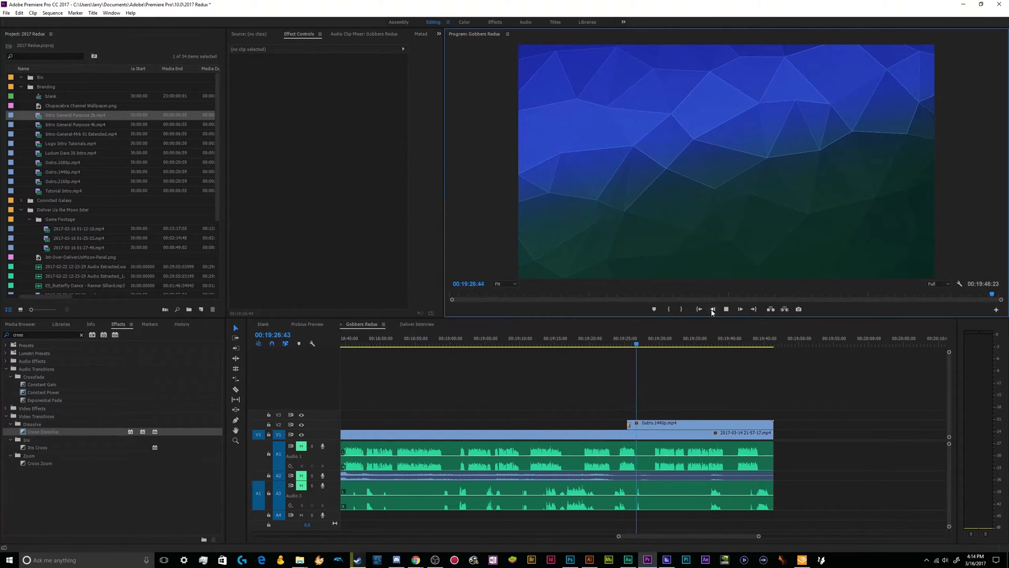
left_click(739, 309)
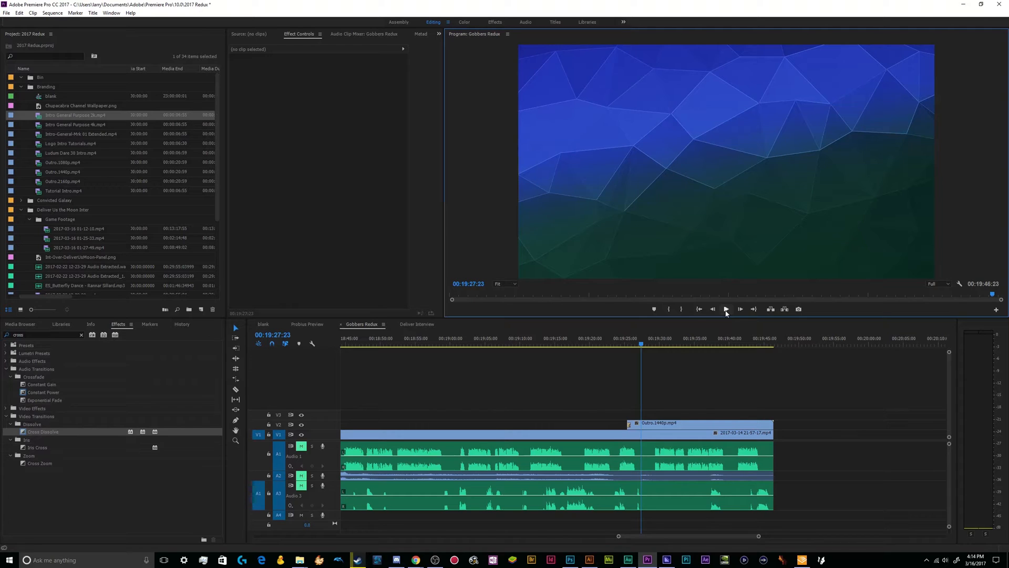
left_click(561, 338)
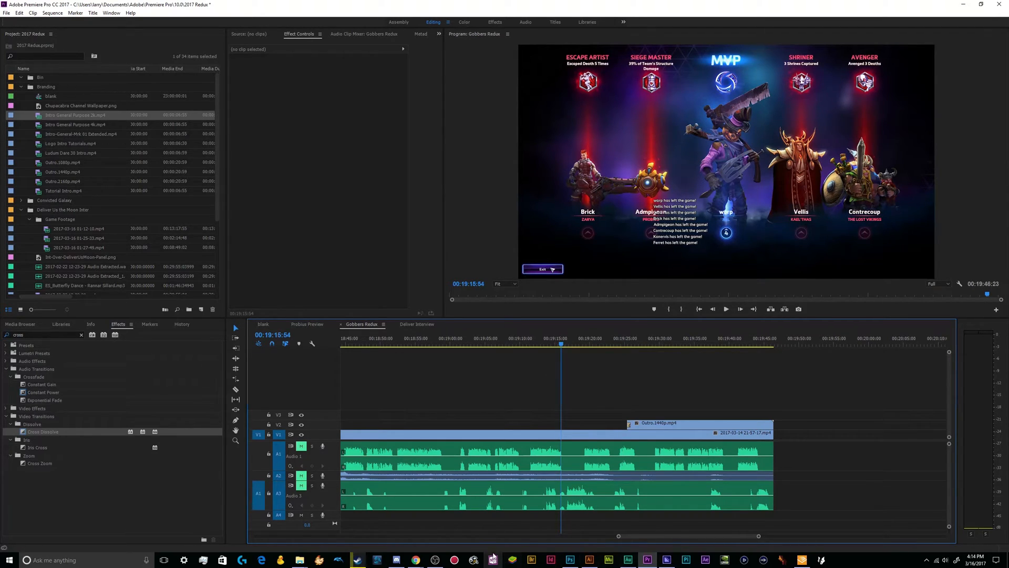
mouse_move(415, 559)
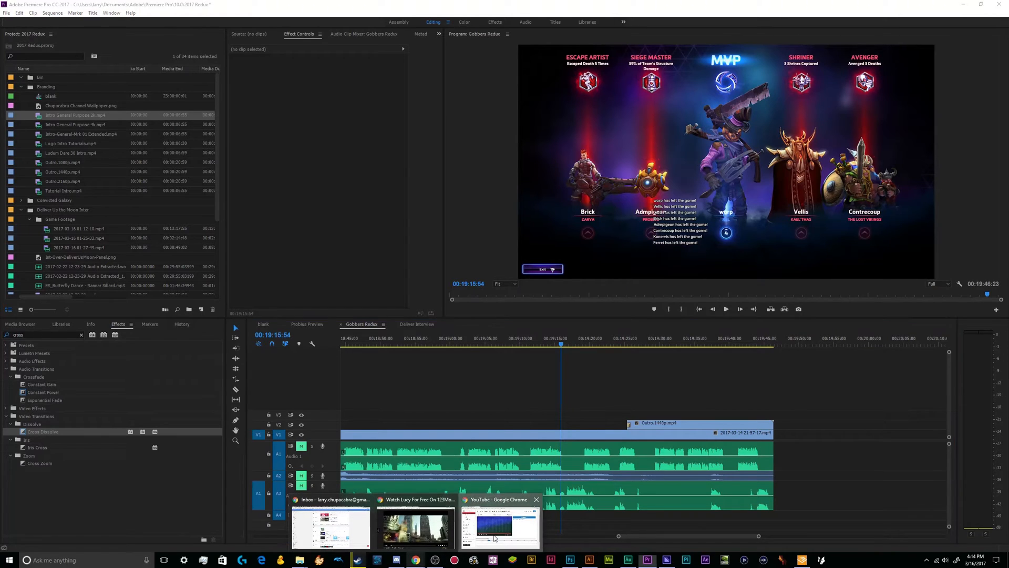
Step: Start a Video or Playlist element and choose the Deliver Us the Moon developer interview upload
left_click(501, 528)
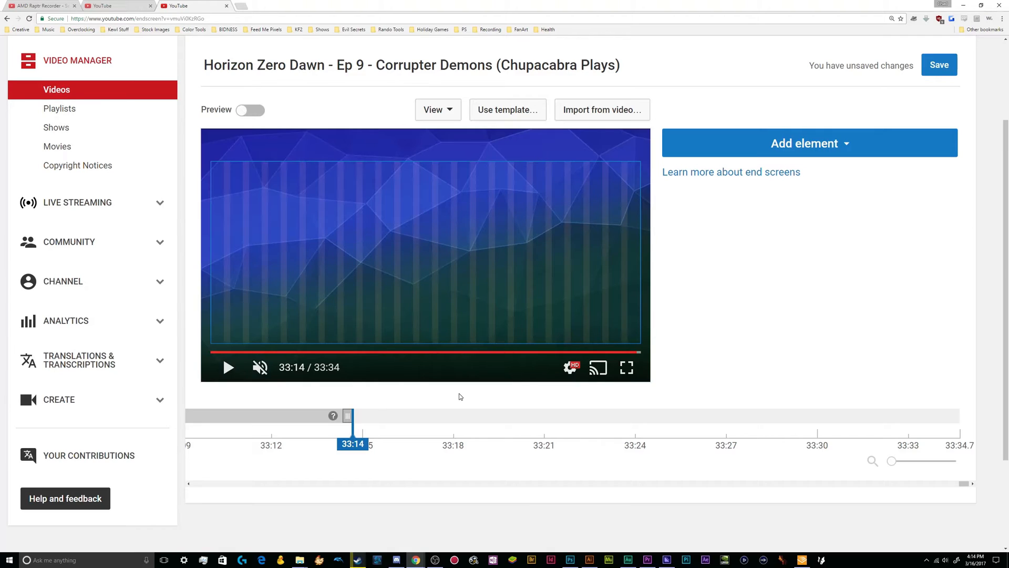
mouse_move(388, 483)
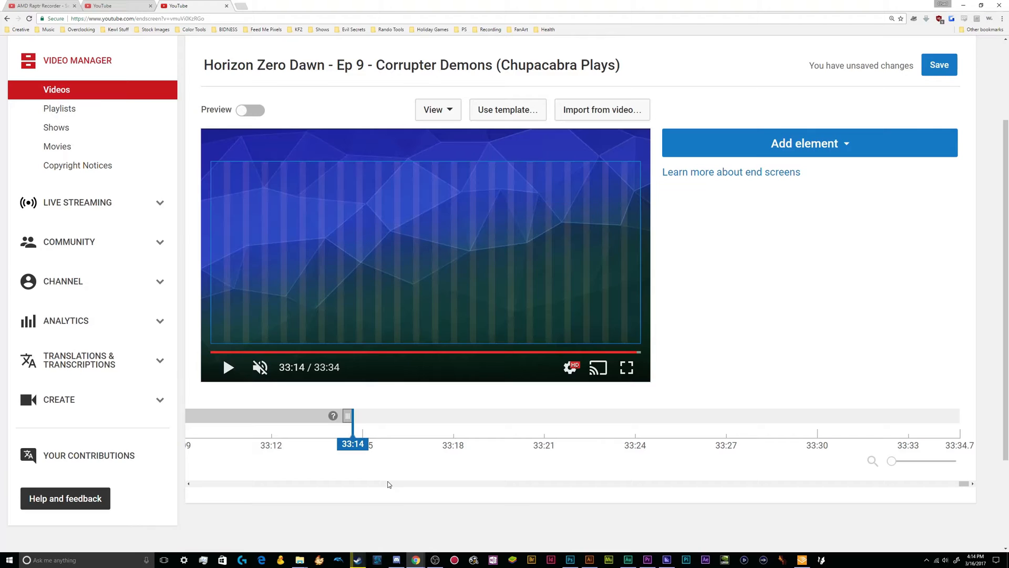
mouse_move(822, 143)
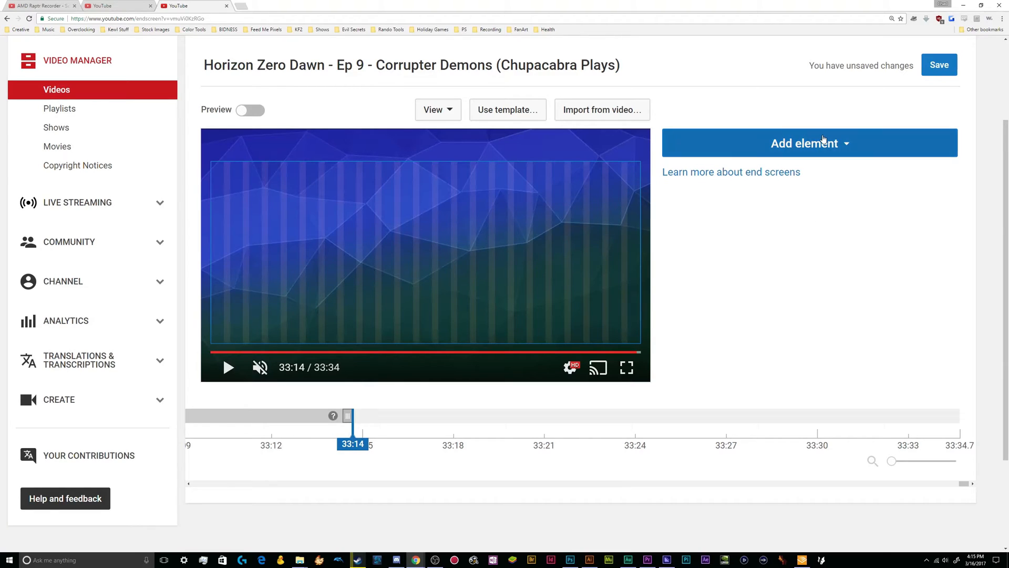
left_click(810, 143)
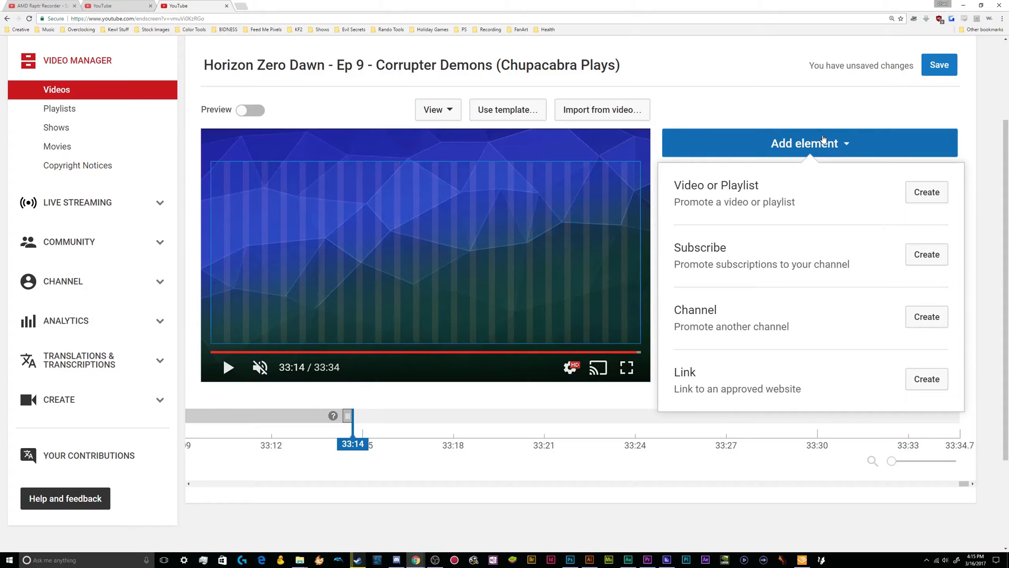
mouse_move(893, 210)
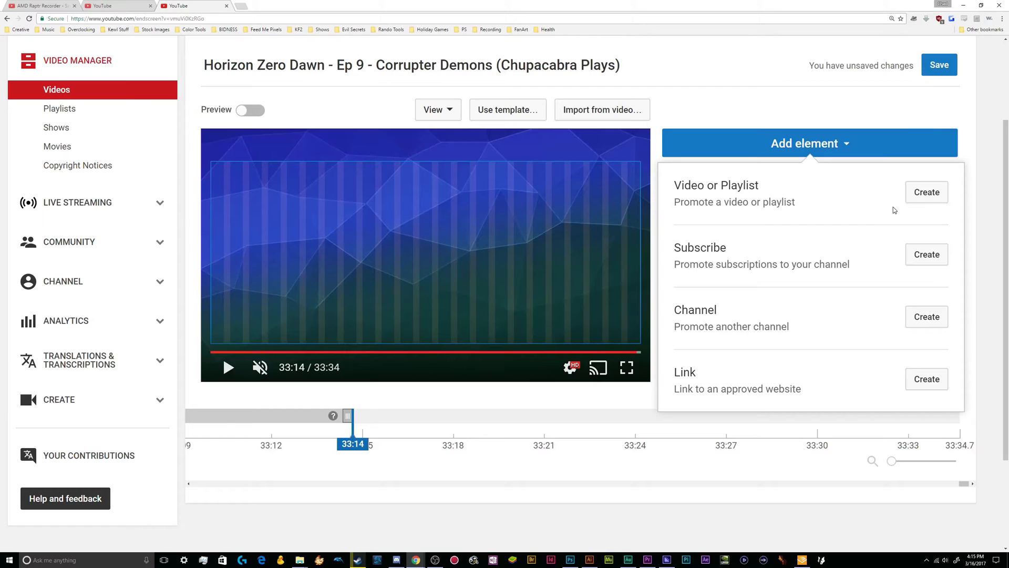
left_click(925, 191)
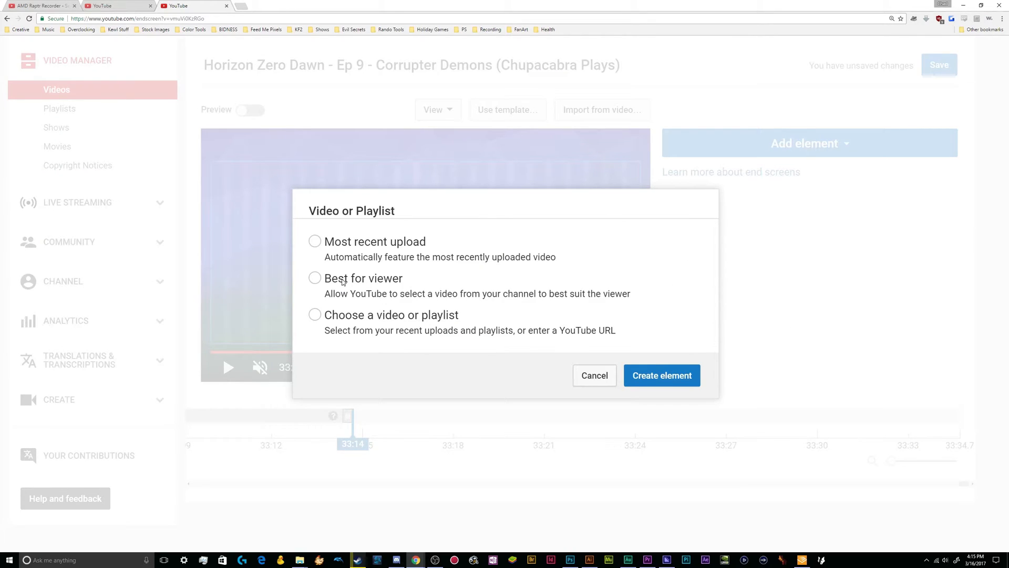
mouse_move(359, 240)
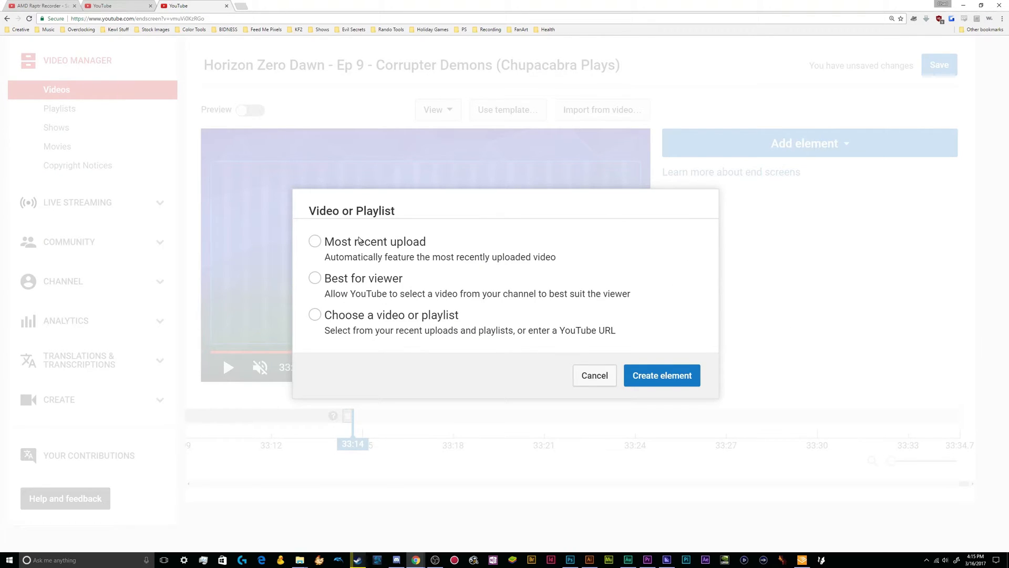
mouse_move(359, 283)
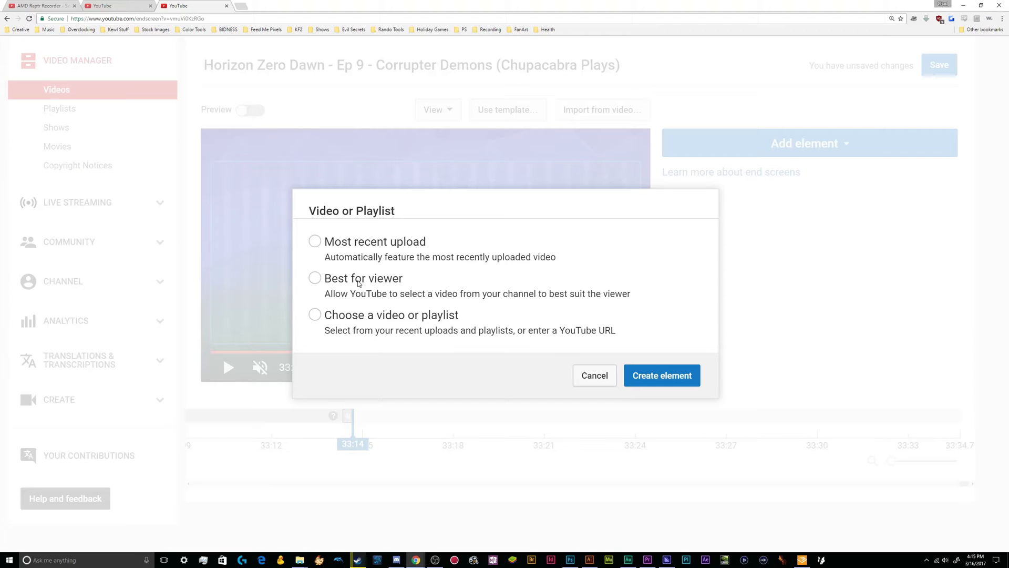
left_click(314, 314)
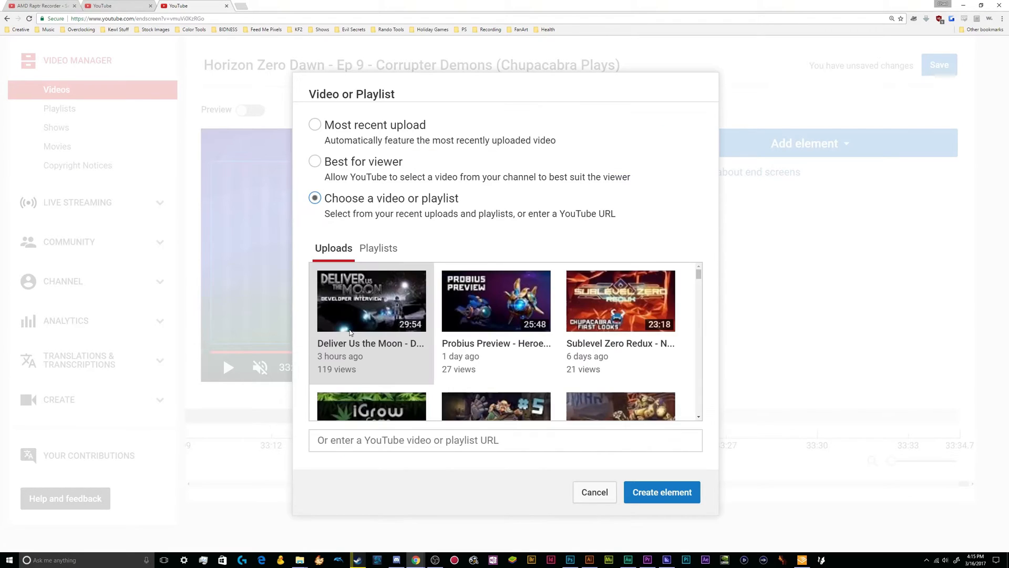
mouse_move(378, 297)
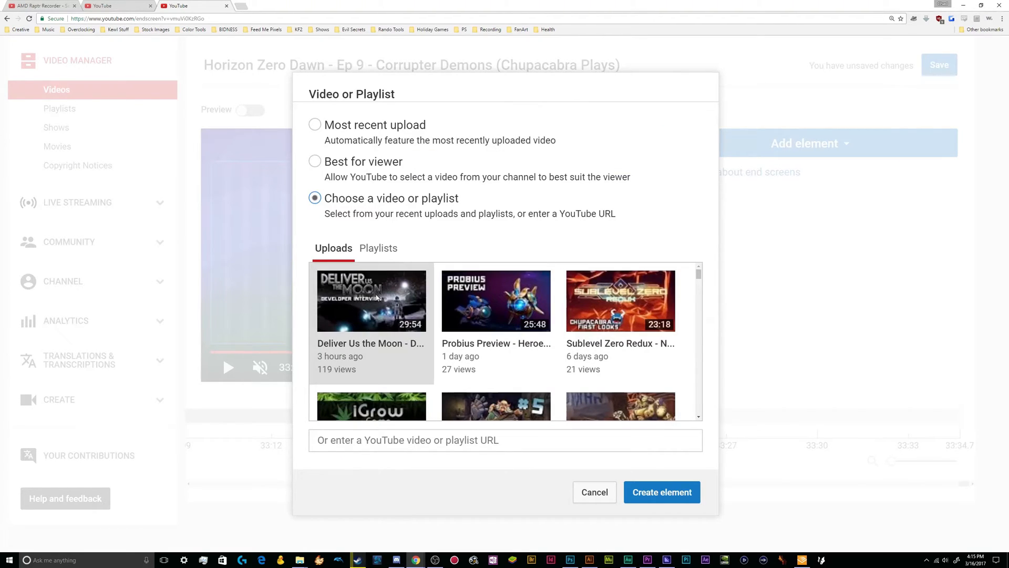
scroll("down", 3)
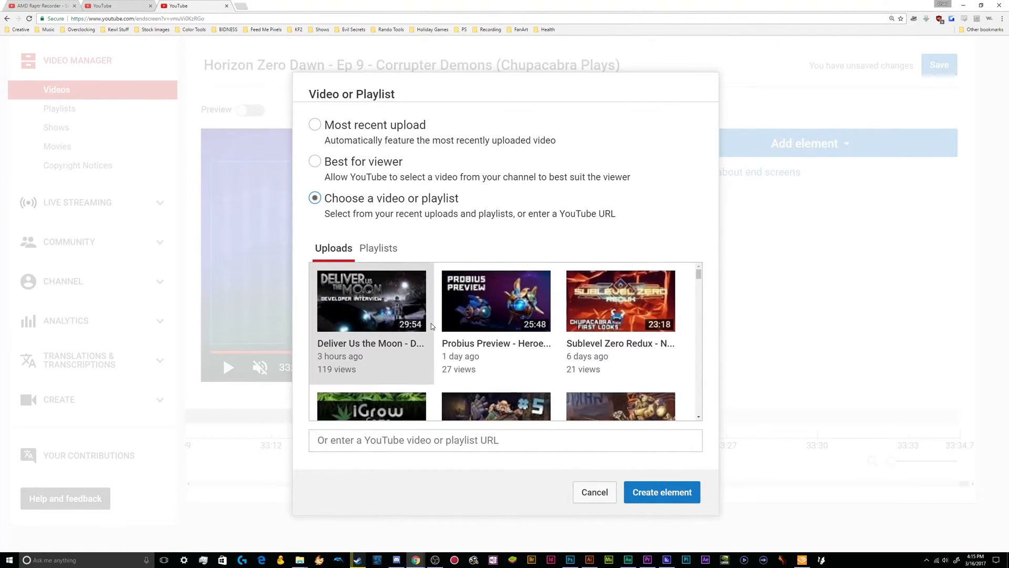
mouse_move(372, 301)
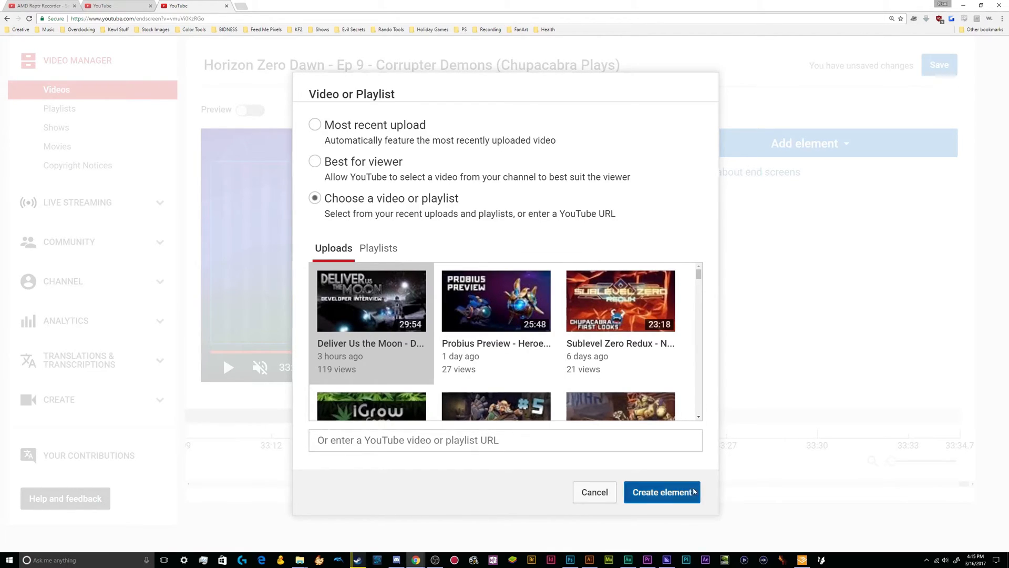
Step: Add the interview video and a Subscribe element, video on the left and subscribe near the centre
left_click(661, 492)
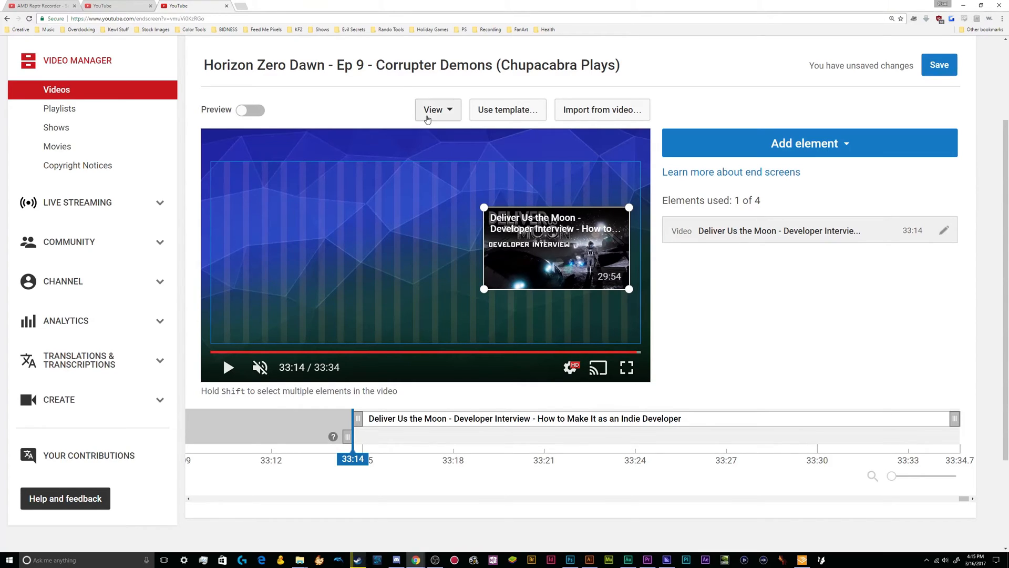
mouse_move(853, 110)
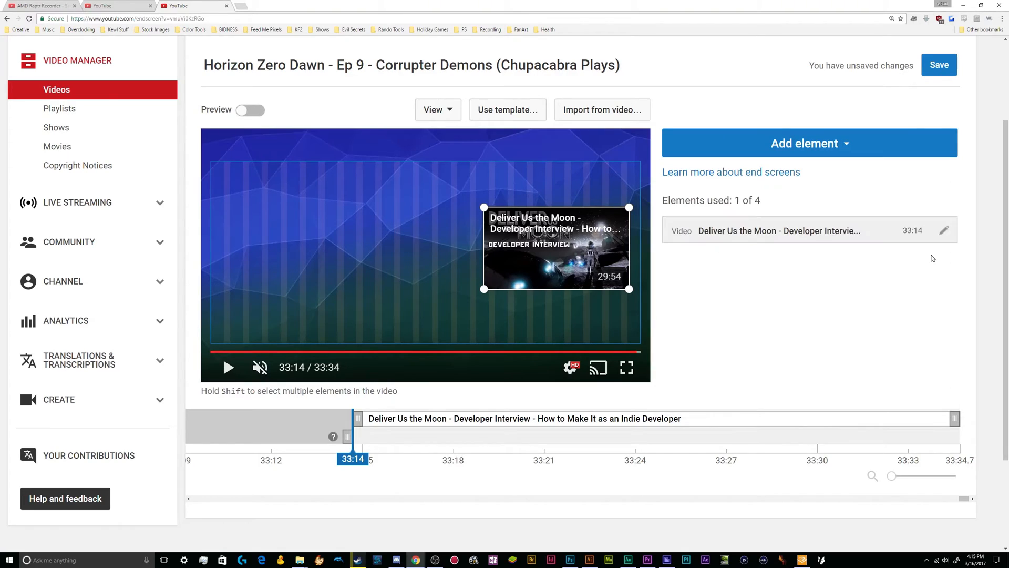
left_click(809, 143)
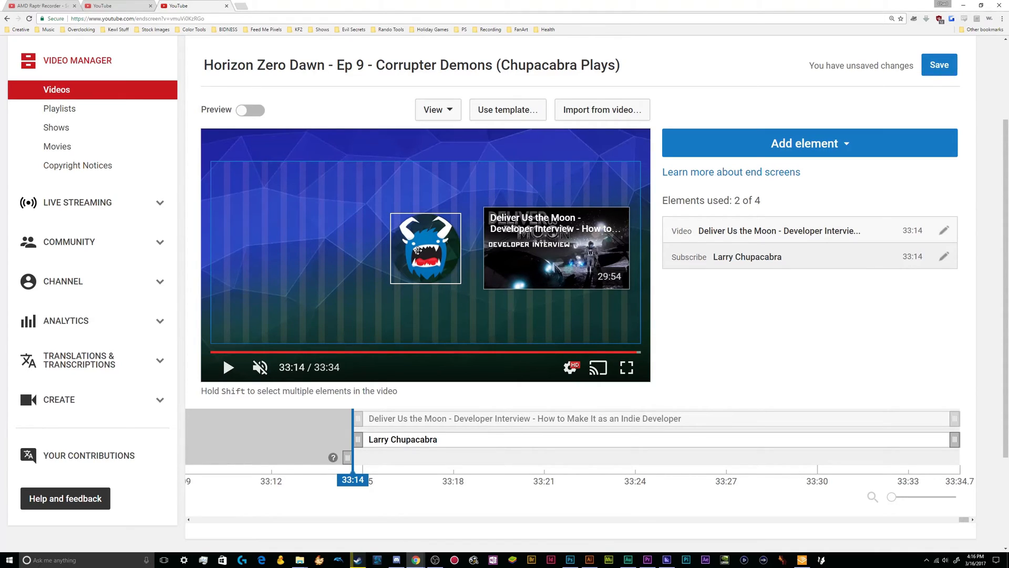
mouse_move(535, 261)
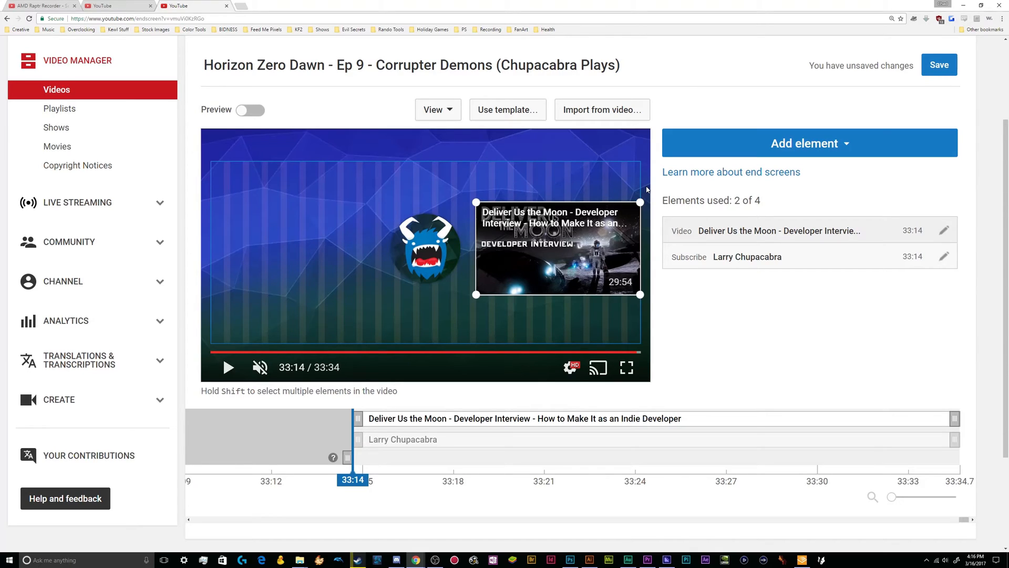
mouse_move(593, 286)
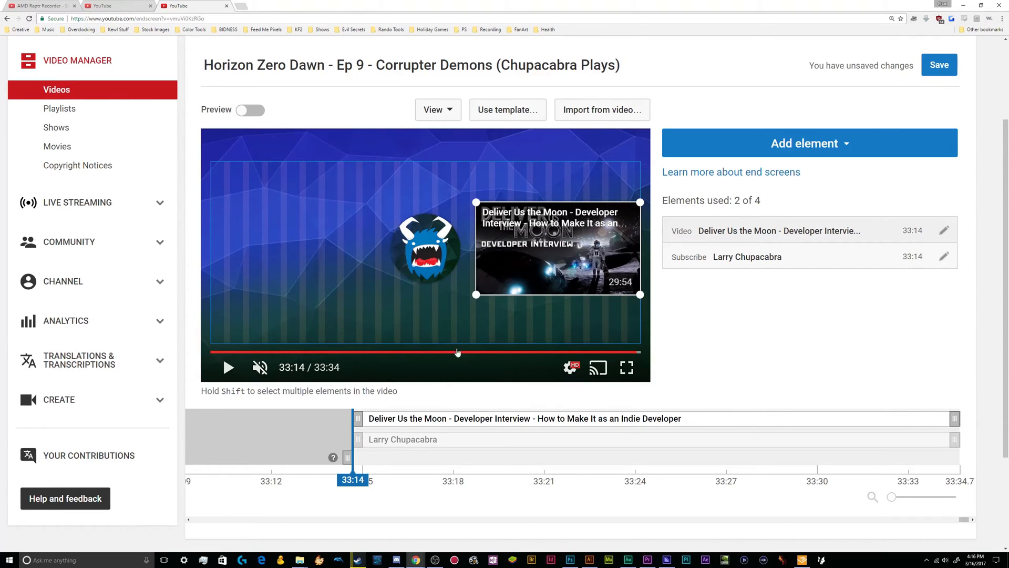
left_click(425, 248)
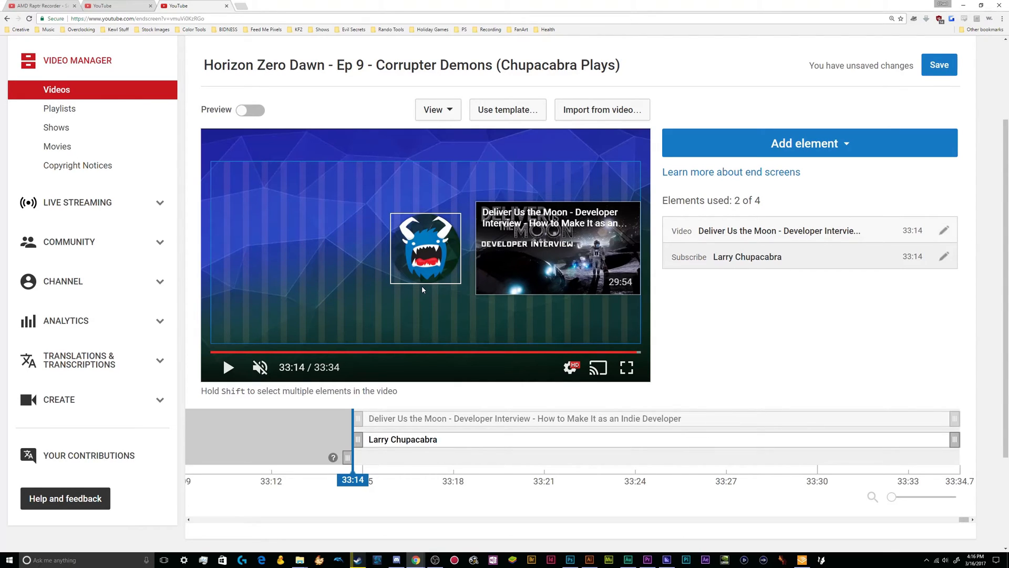
mouse_move(423, 254)
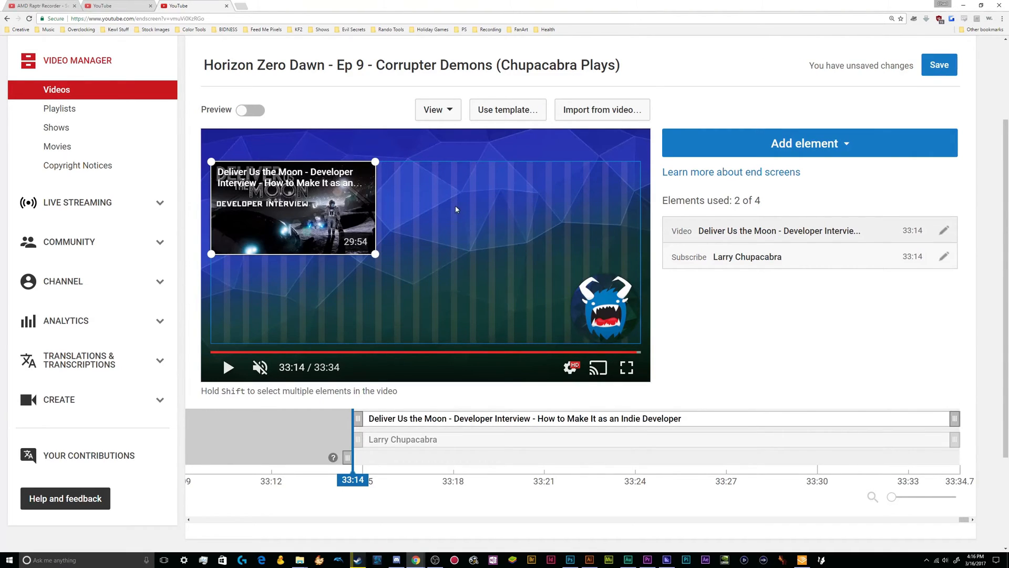
mouse_move(366, 162)
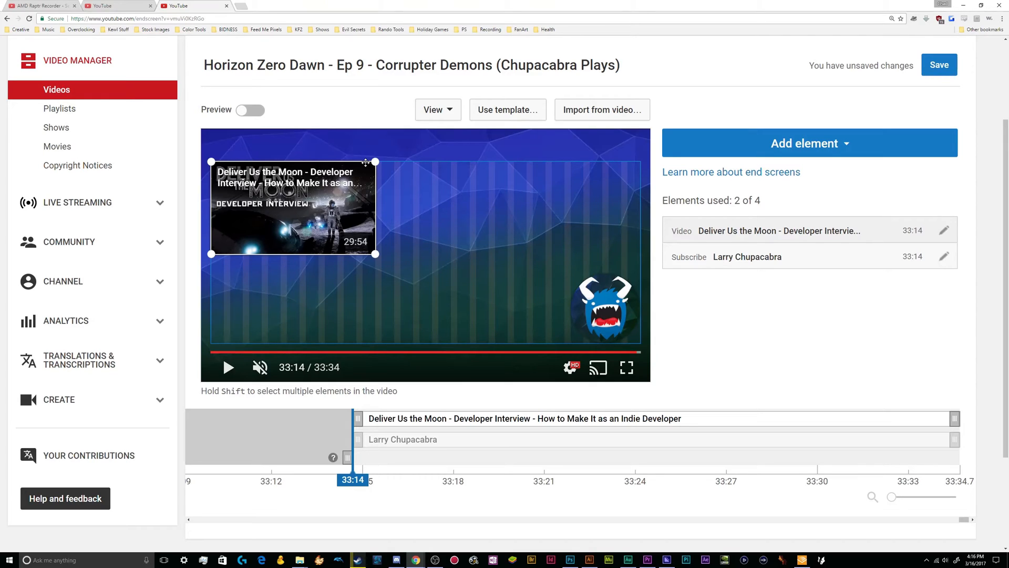
left_click(604, 306)
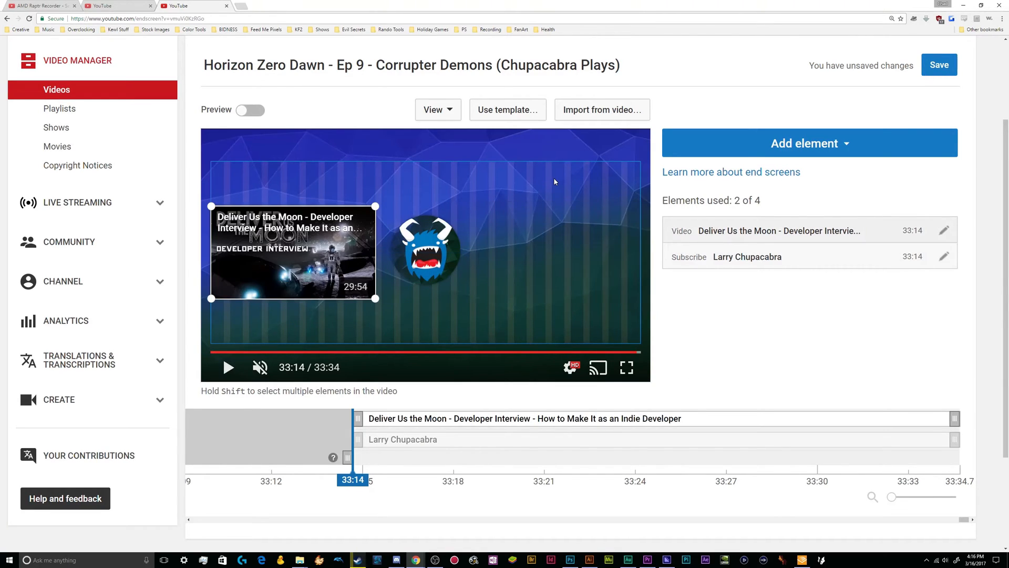
mouse_move(595, 200)
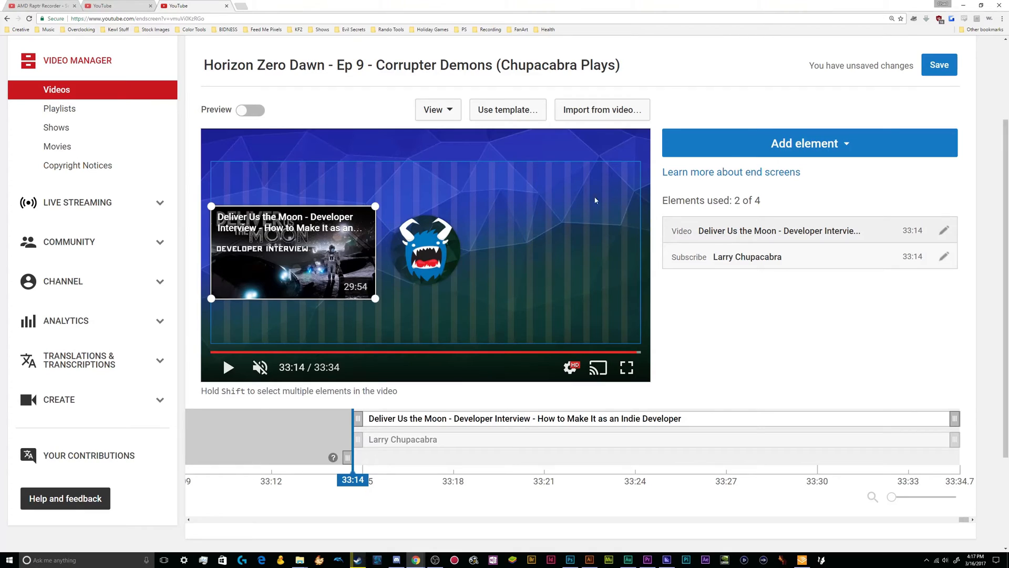
mouse_move(533, 250)
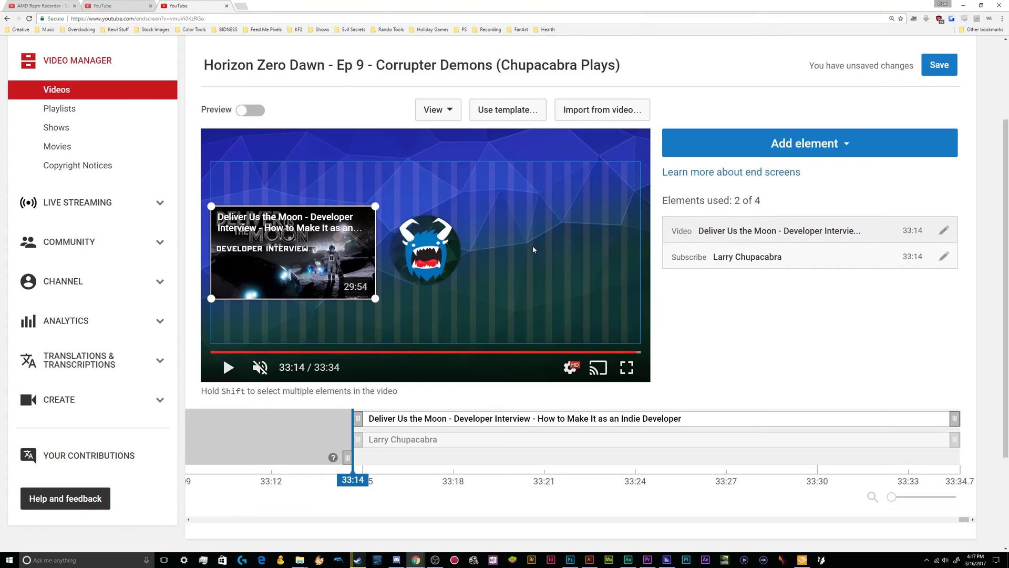
Step: Add a Best for viewer video element as the third item on the right of the canvas
left_click(809, 143)
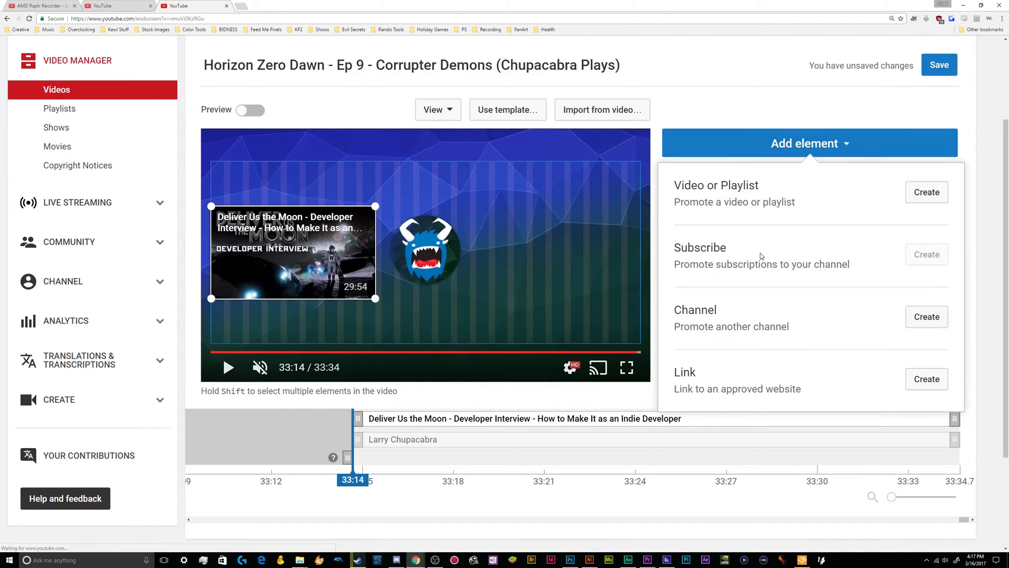
left_click(925, 191)
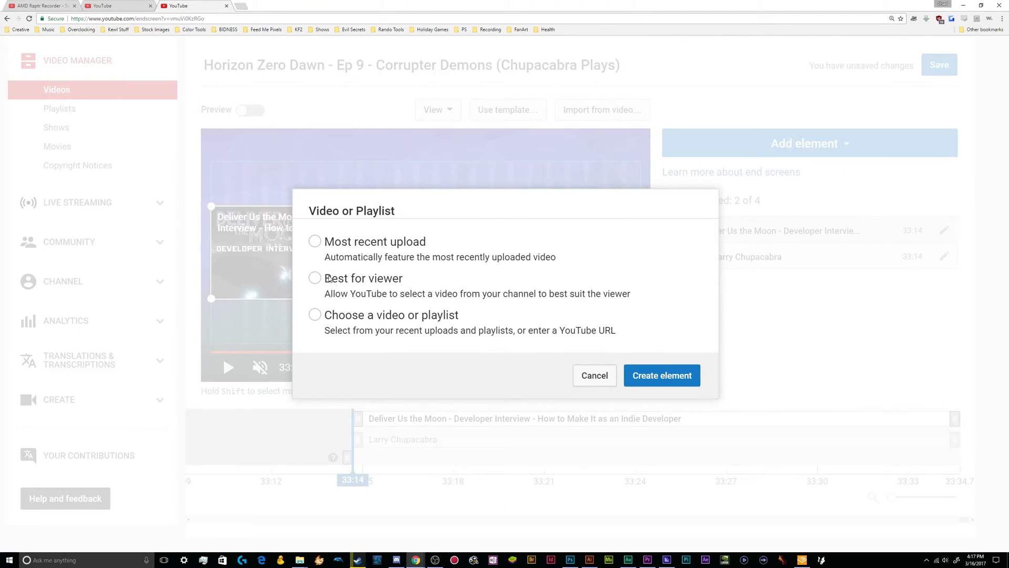
left_click(315, 277)
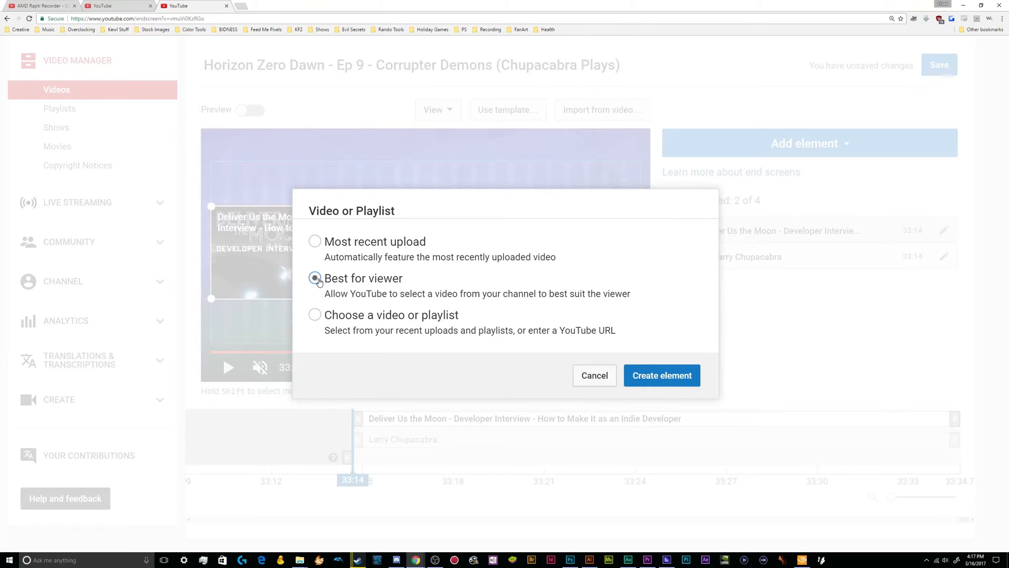
left_click(662, 375)
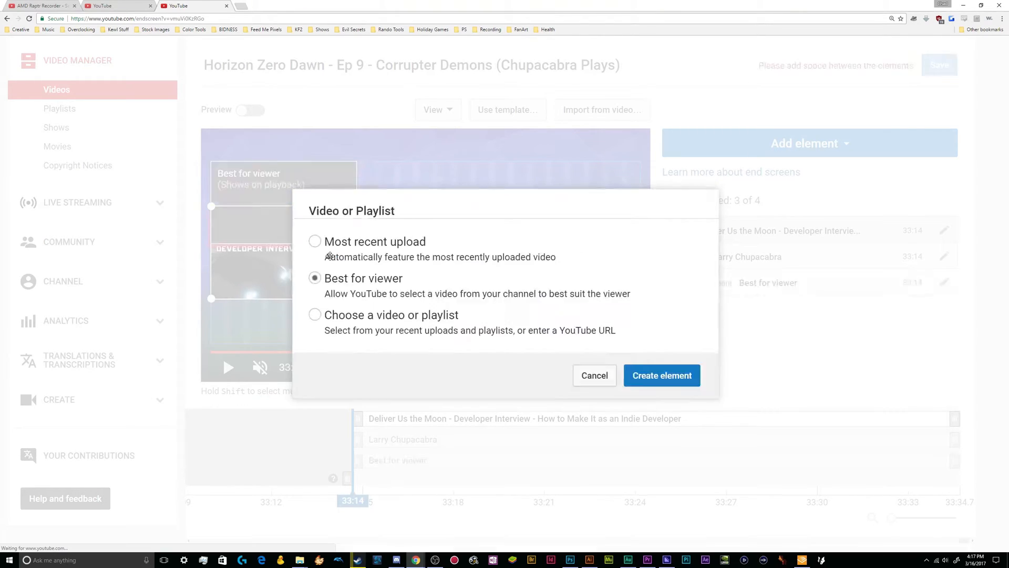
left_click(662, 376)
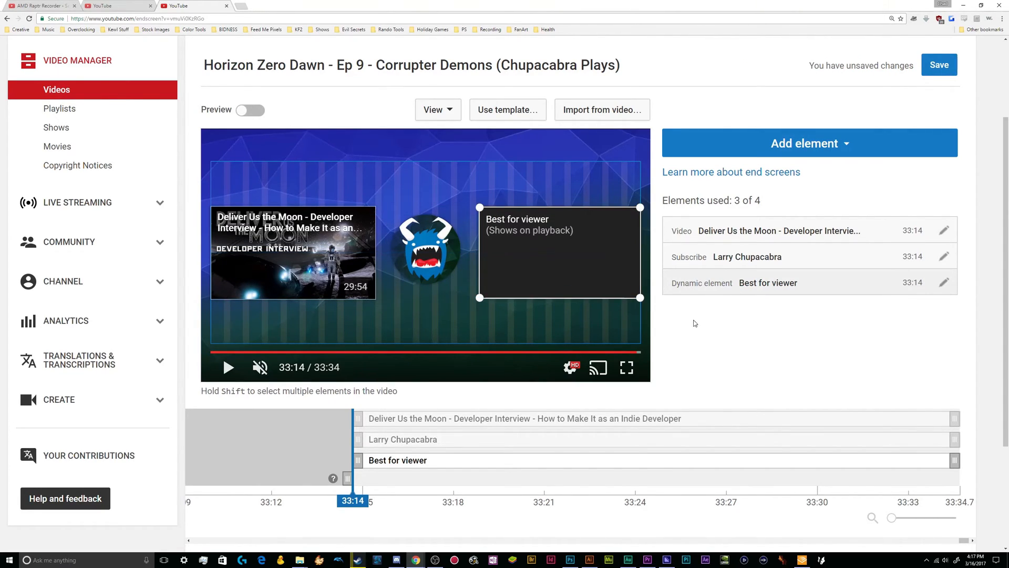
mouse_move(766, 341)
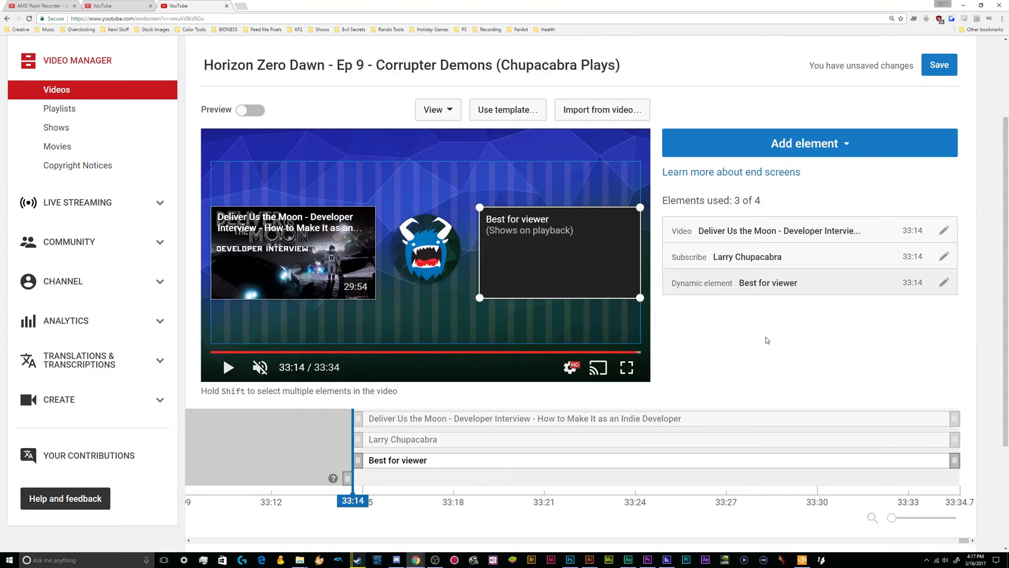
mouse_move(455, 156)
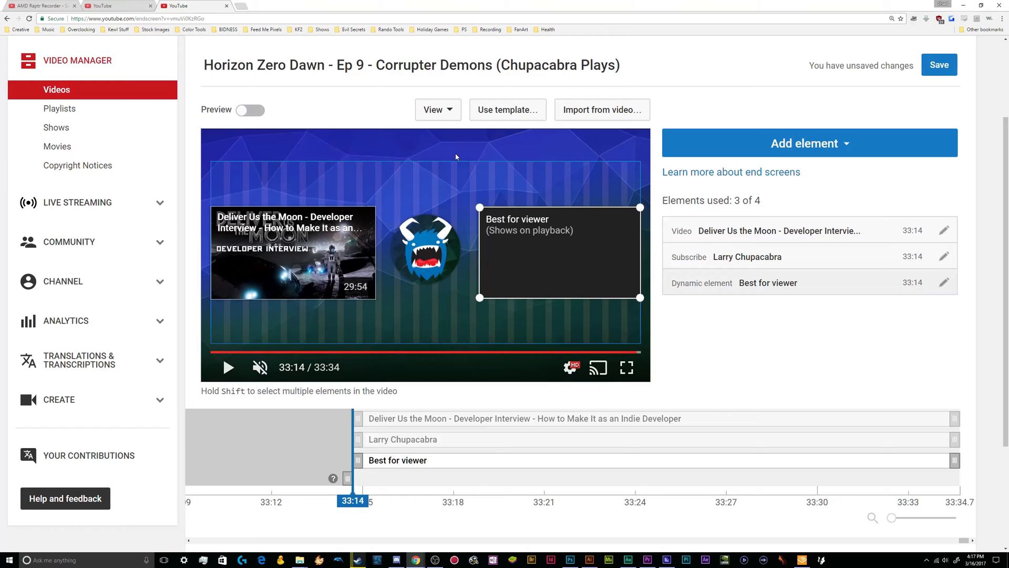
left_click(250, 109)
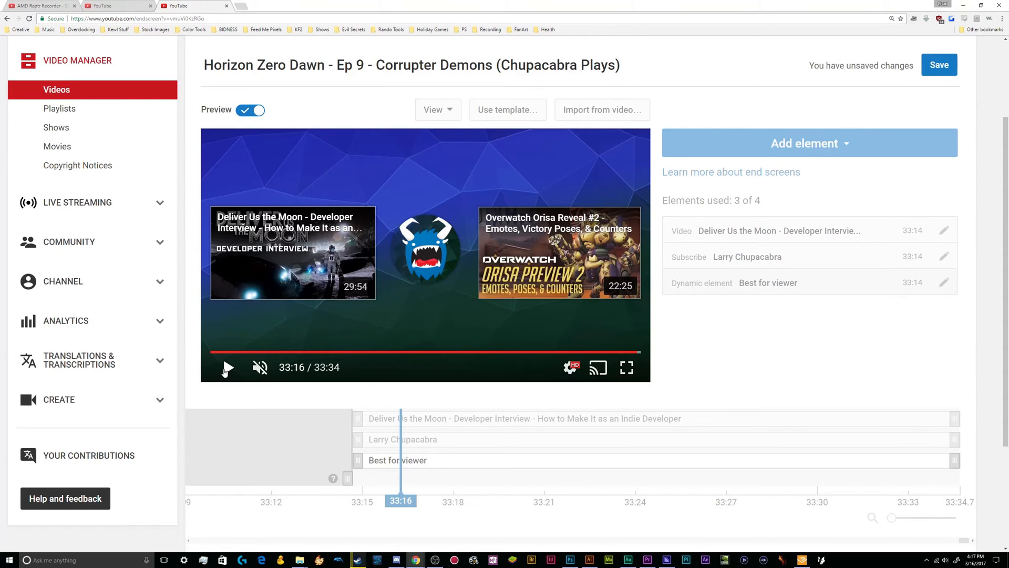
mouse_move(587, 342)
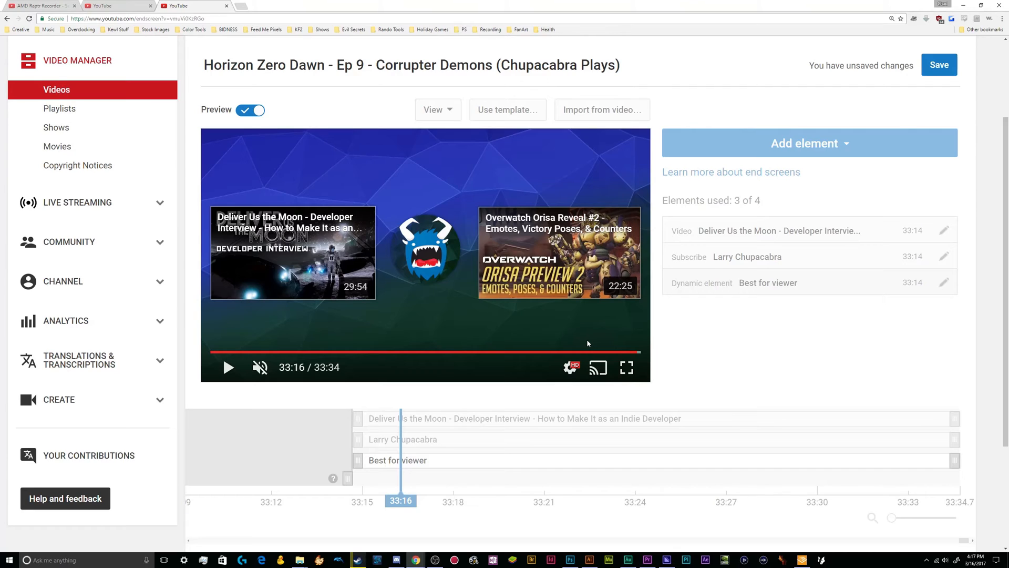
mouse_move(365, 231)
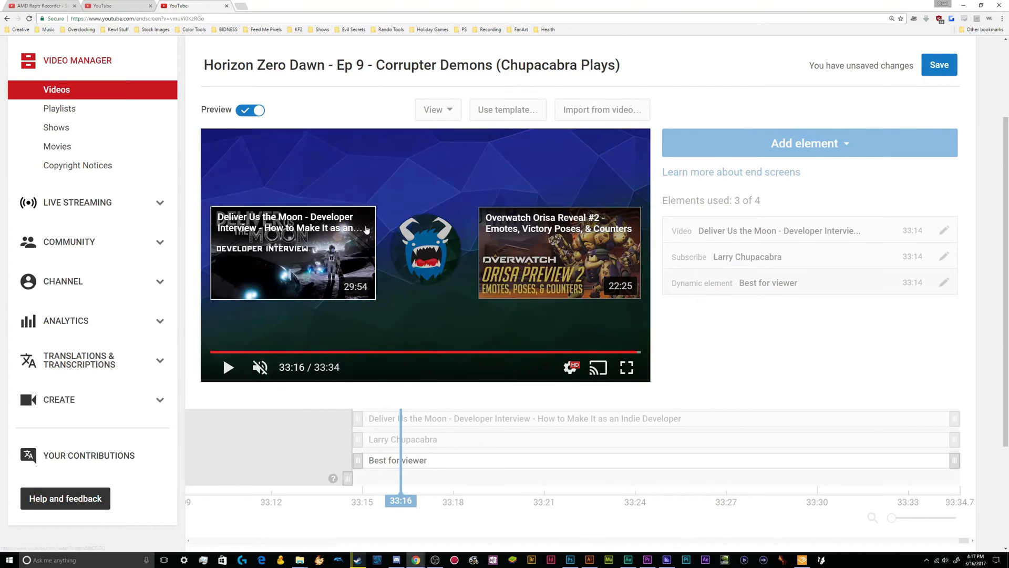
Step: Turn Preview off so the three elements show as editable outlines and nudge one into place
left_click(250, 110)
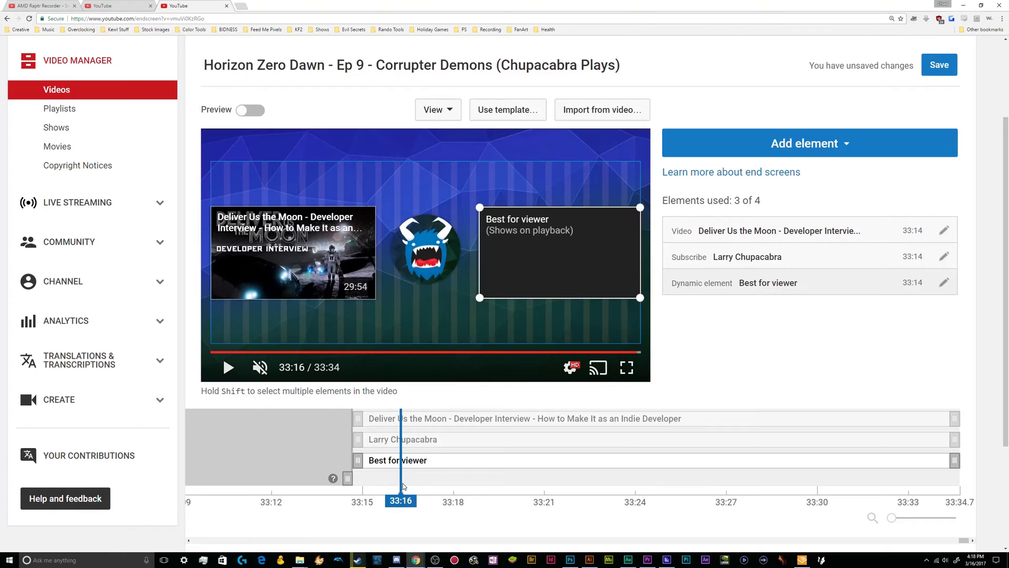
left_click_drag(400, 480, 351, 481)
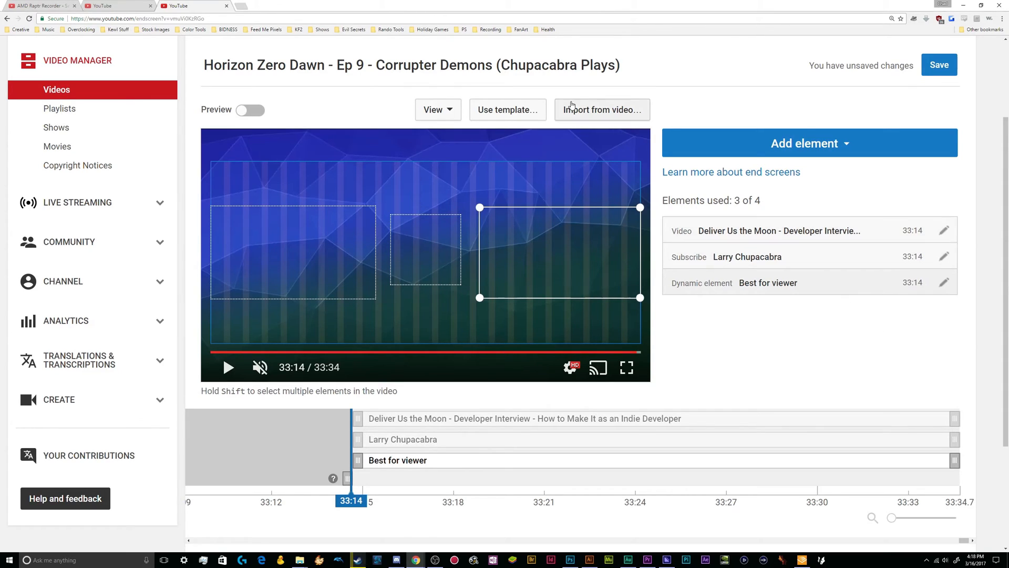
Step: Import another upload's end screen, replacing Ep 9's with subscribe, Probius Preview and Convicted Galaxy interview
left_click(602, 109)
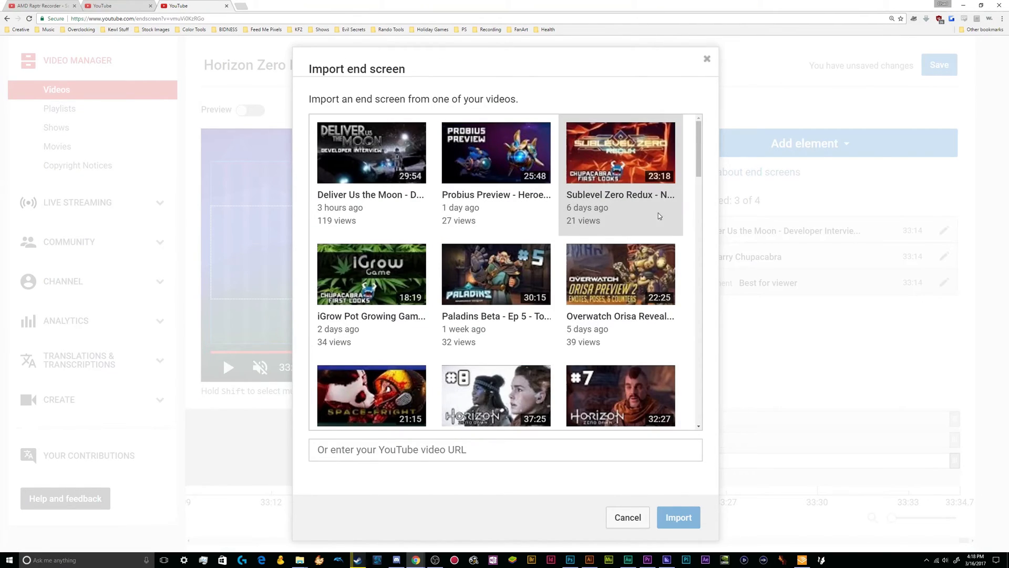
mouse_move(627, 517)
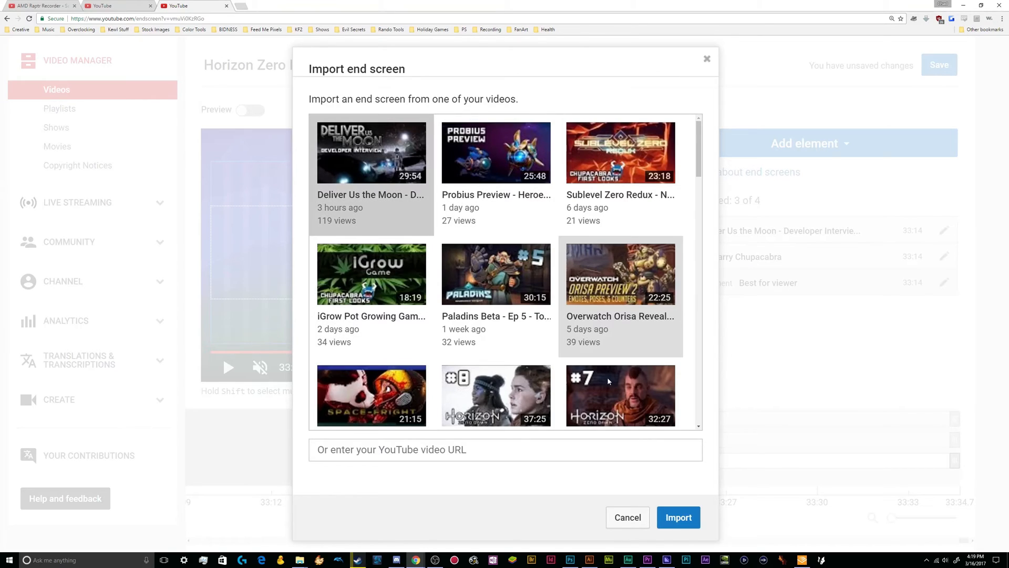
left_click(678, 517)
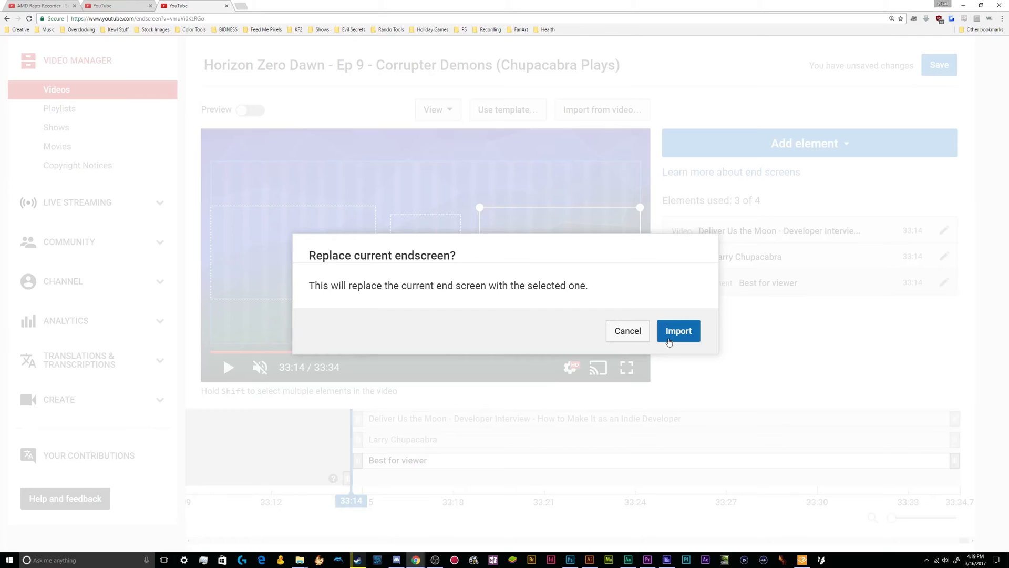
left_click(678, 331)
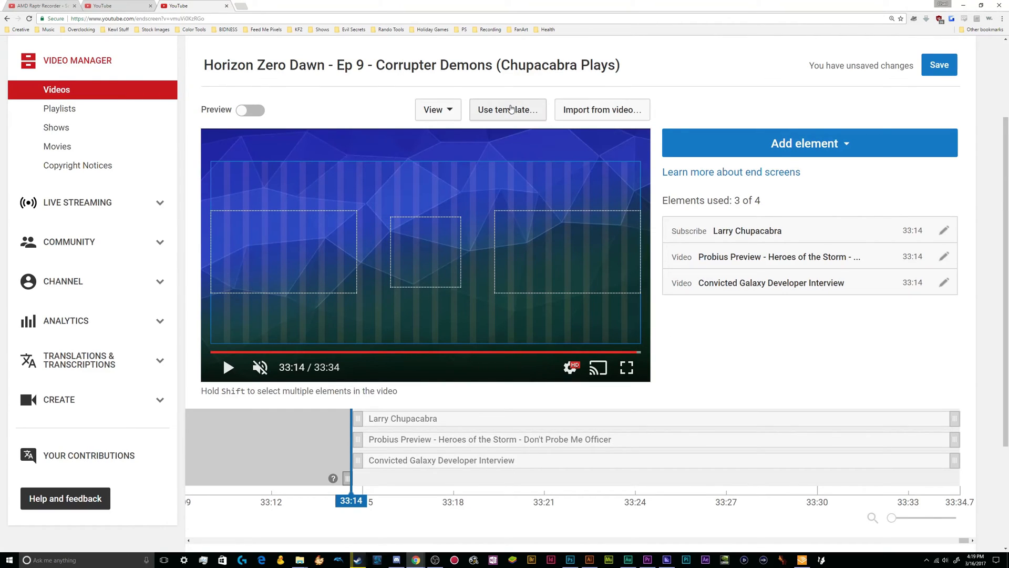
Step: Apply the 2 Videos | 1 Subscribe template, replacing the imported end screen
left_click(507, 110)
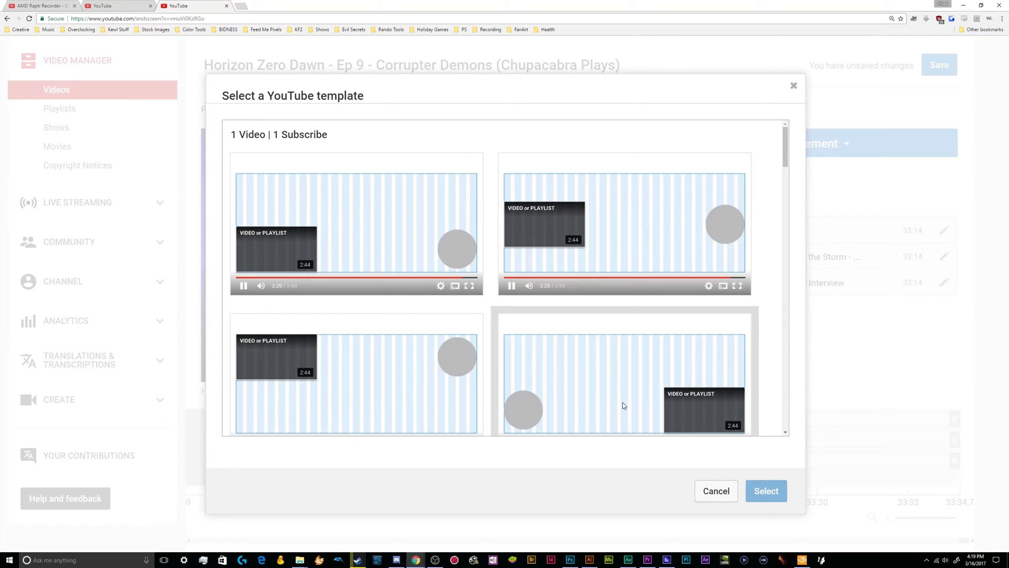
scroll("down", 3)
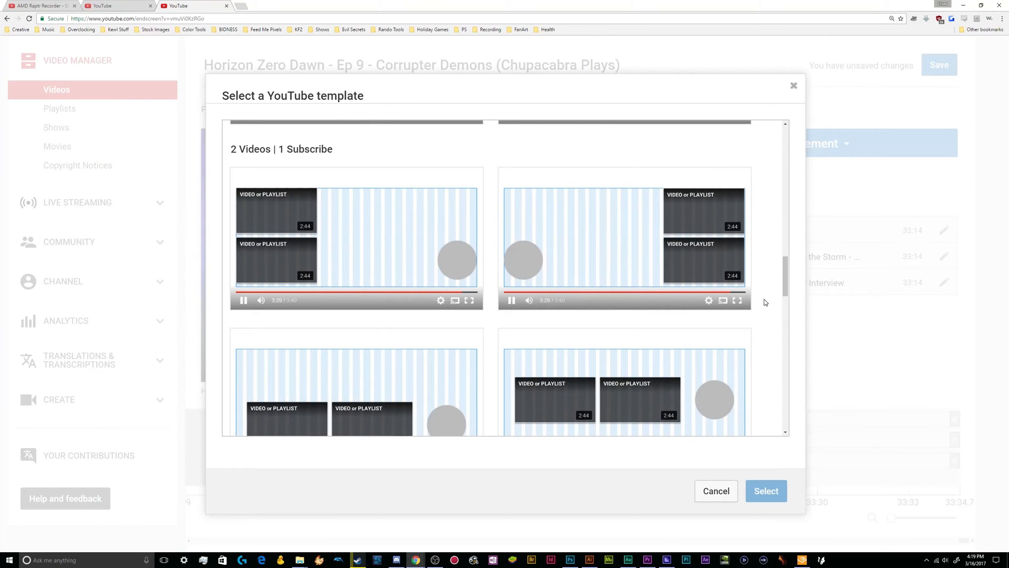
scroll("down", 3)
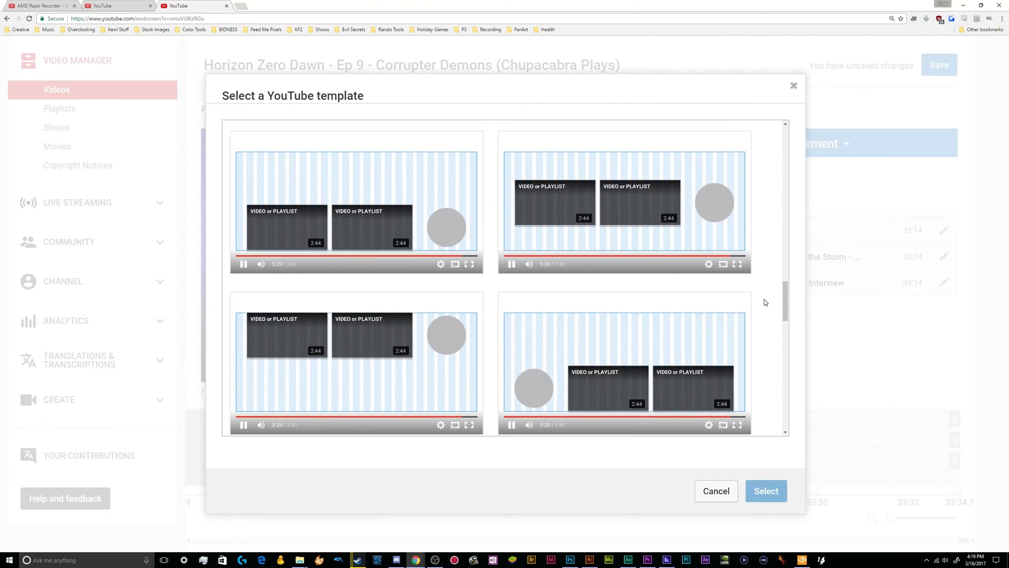
mouse_move(766, 261)
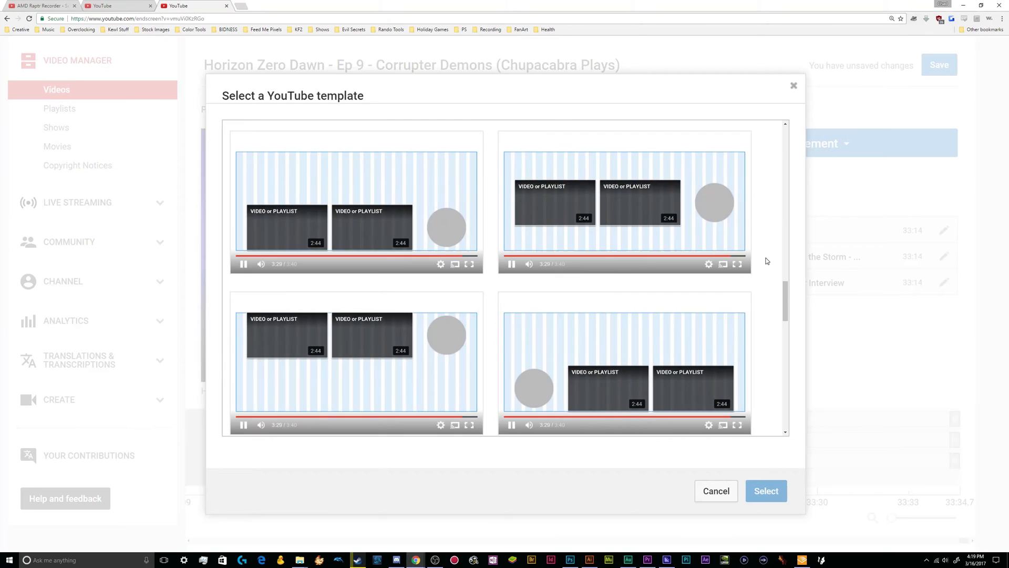
scroll("down", 3)
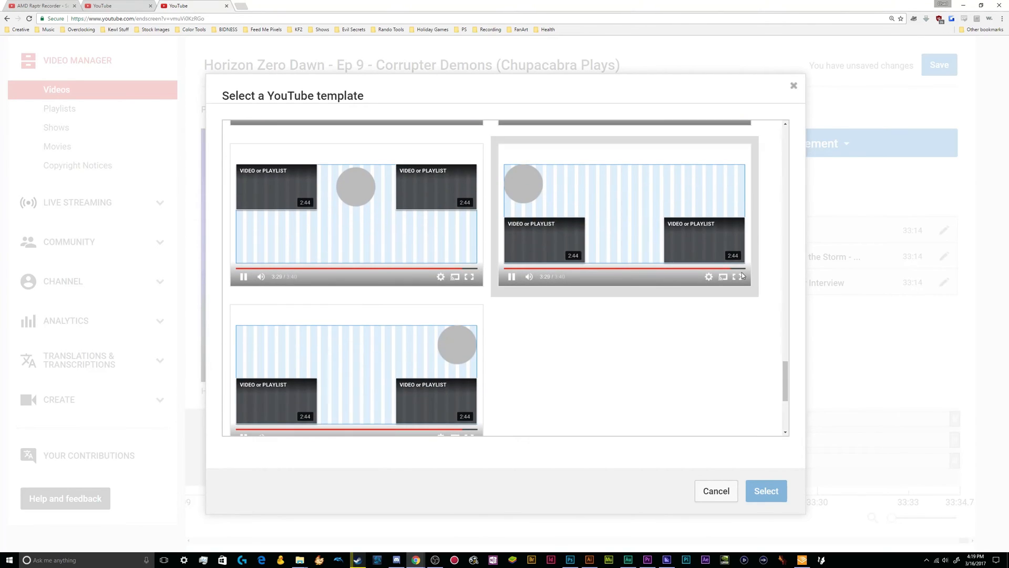
left_click(765, 491)
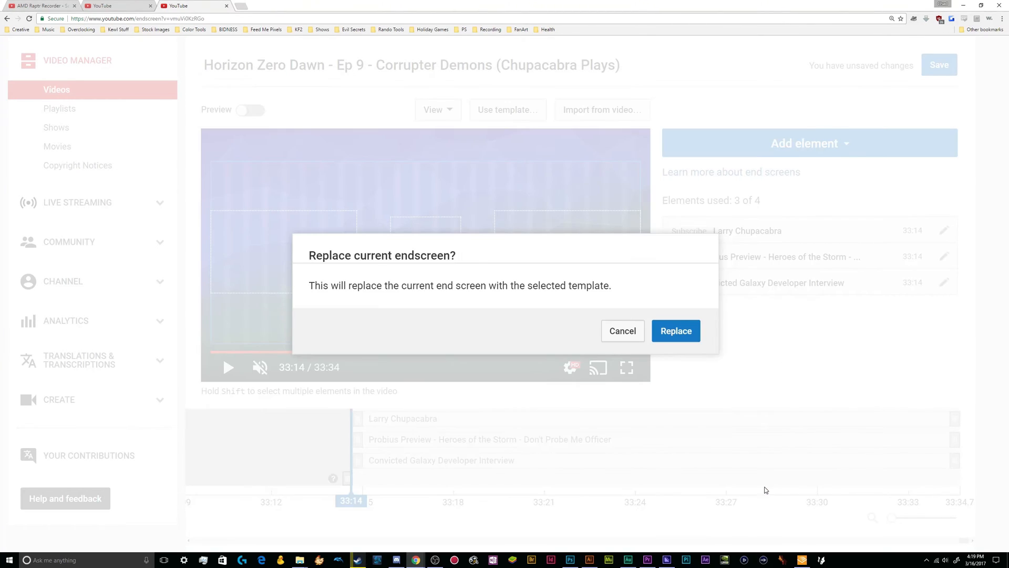
left_click(675, 330)
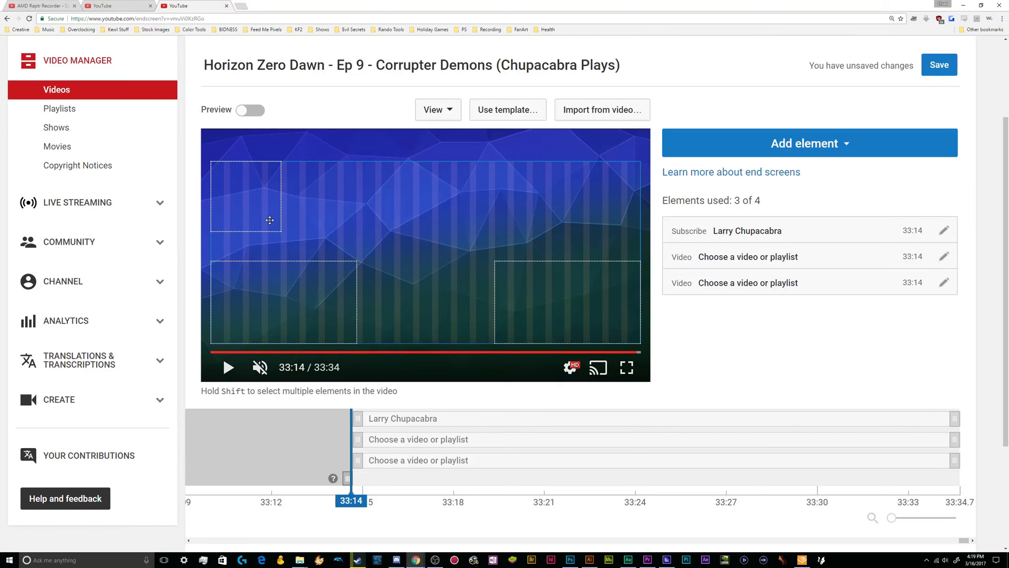
mouse_move(313, 218)
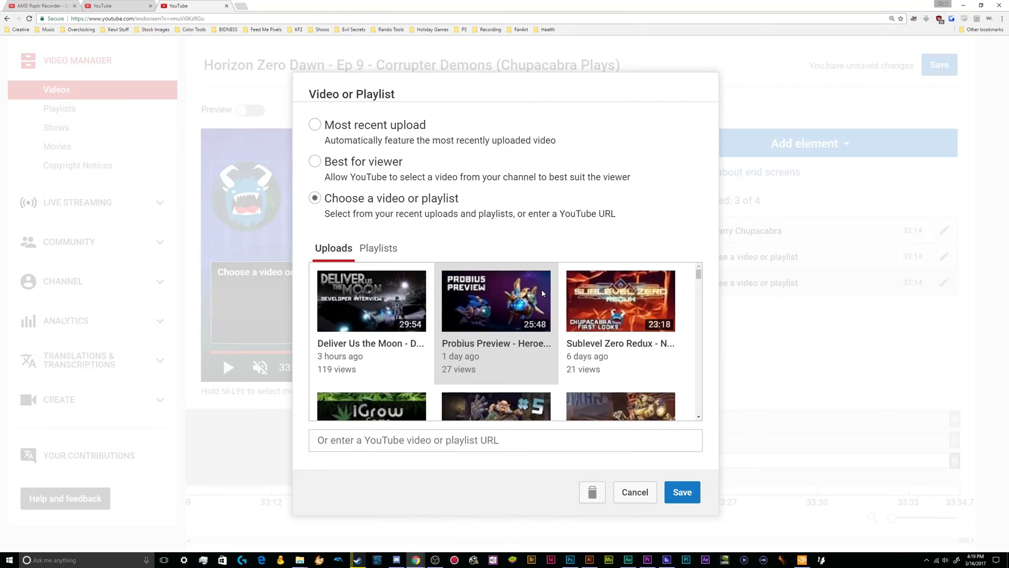
mouse_move(424, 269)
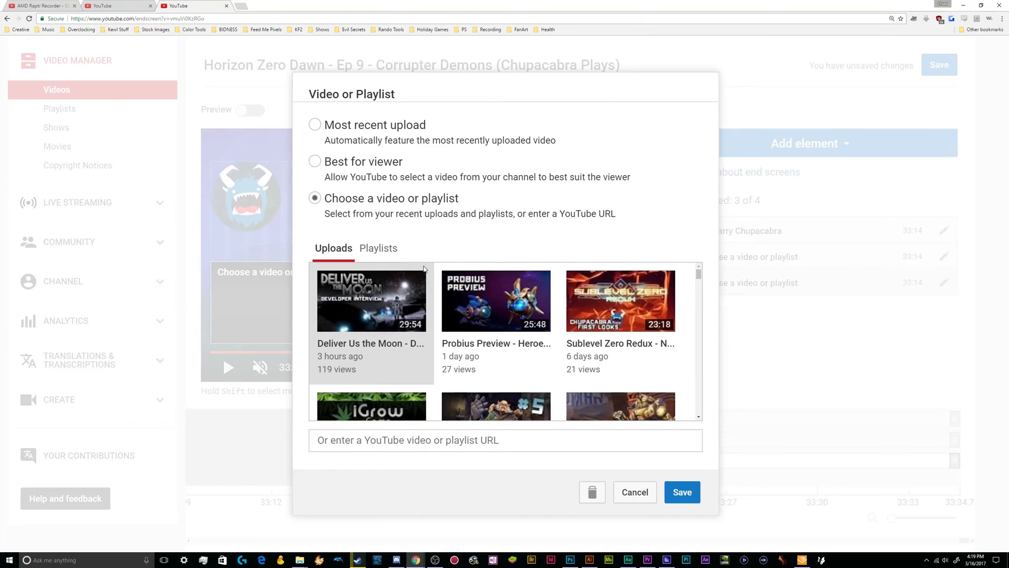
mouse_move(591, 492)
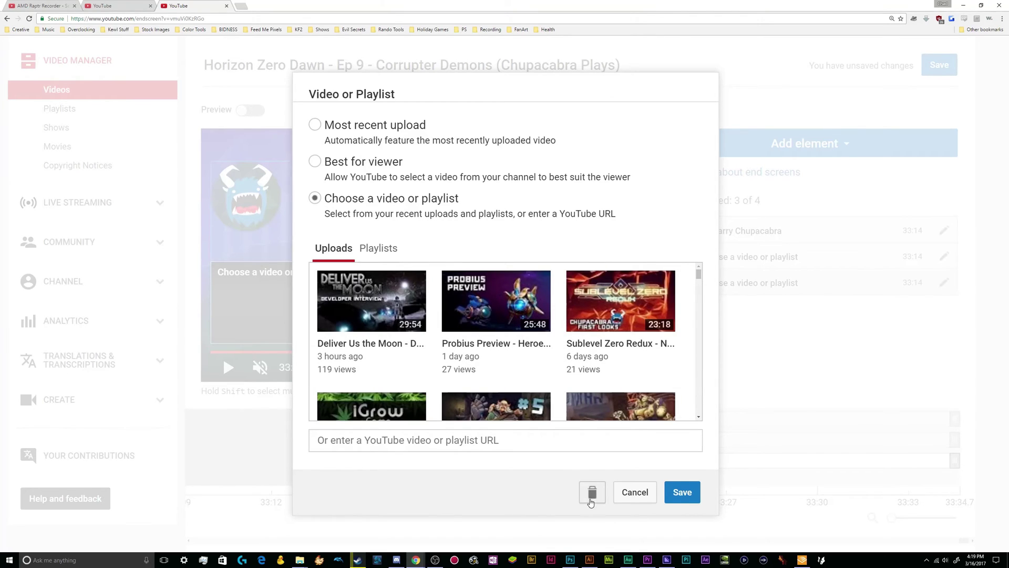
left_click(634, 492)
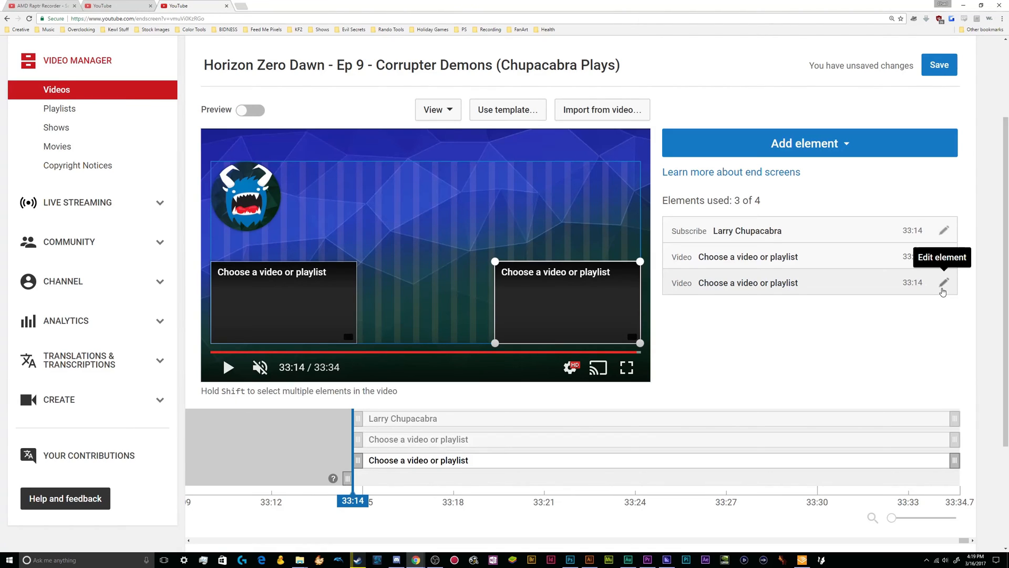
mouse_move(925, 291)
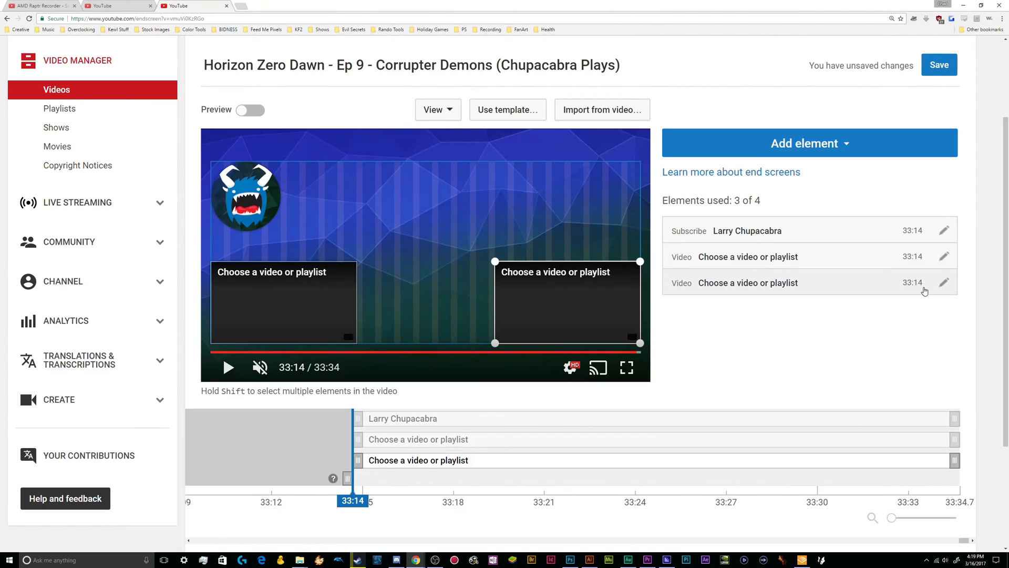
mouse_move(787, 346)
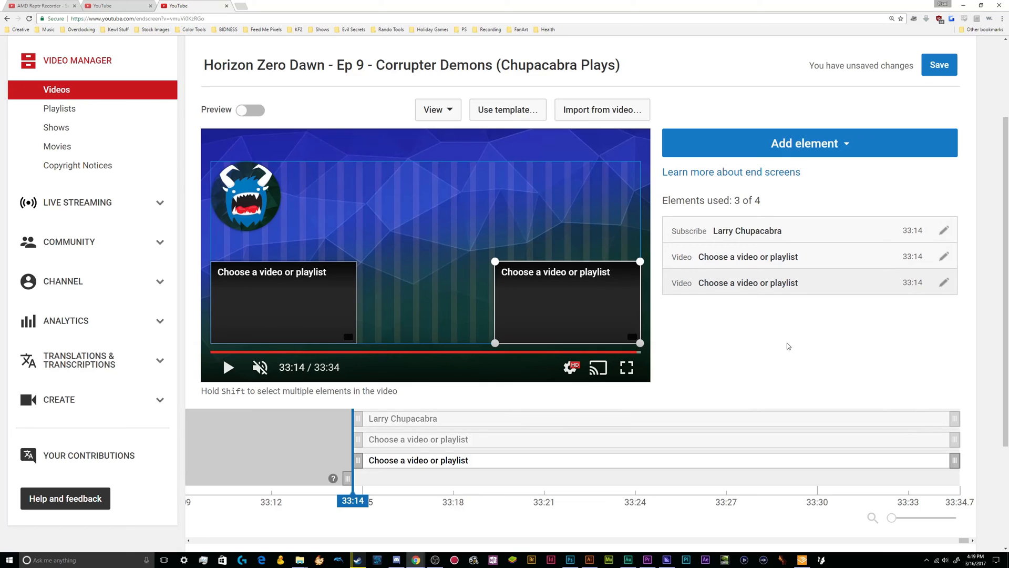
Step: Import the three-element end screen from another upload, replacing the current one
left_click(601, 110)
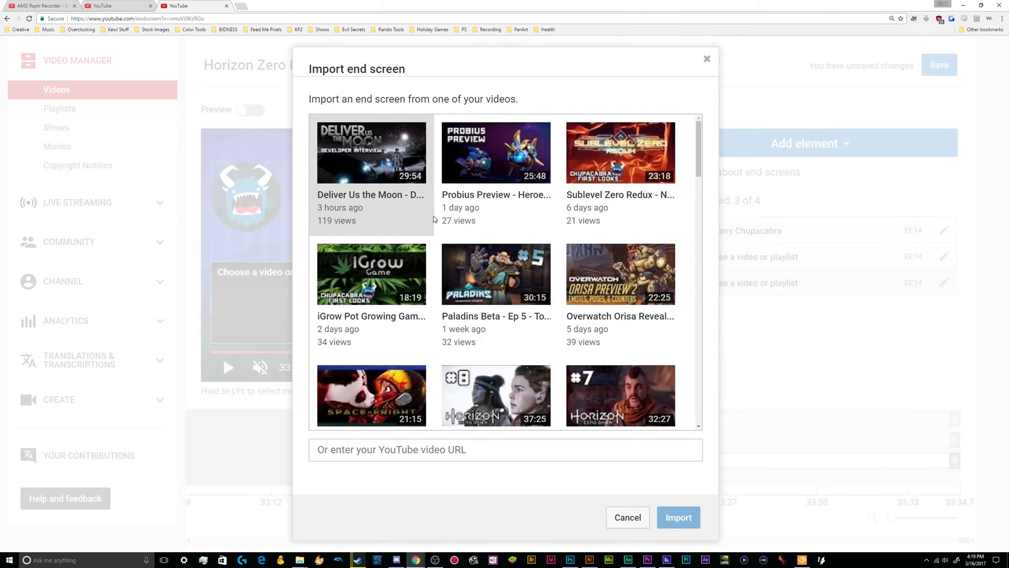
scroll("down", 3)
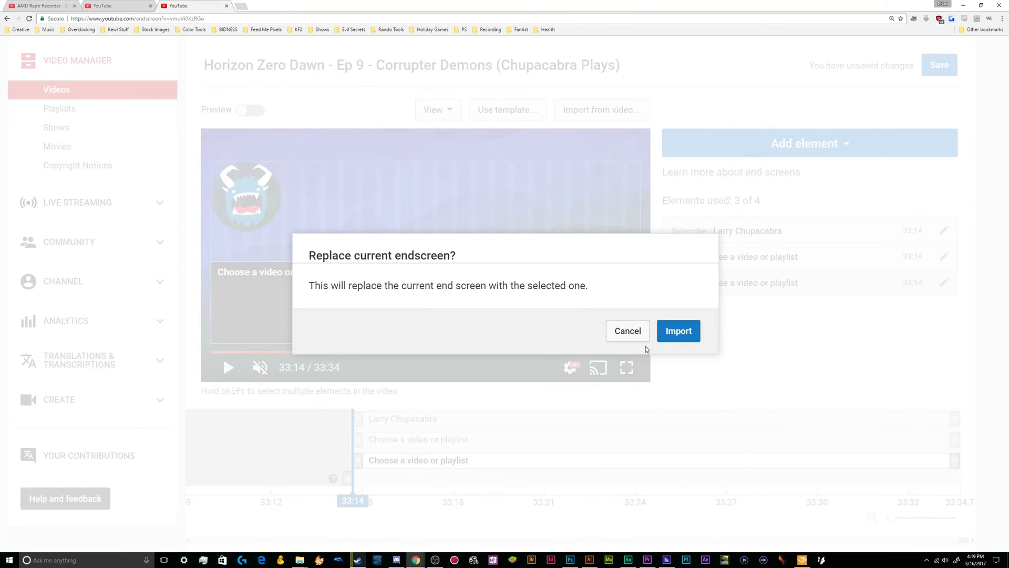
left_click(678, 330)
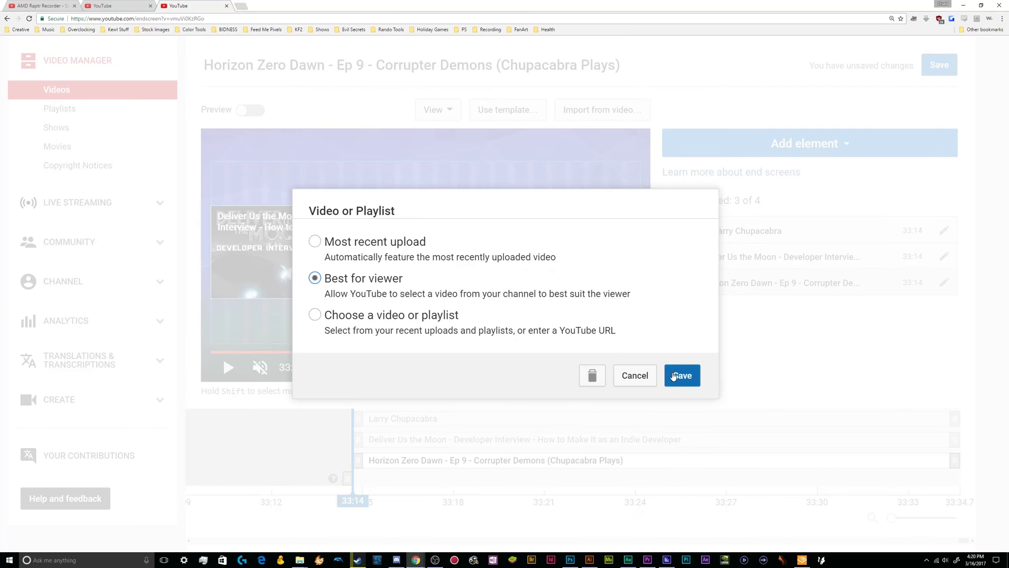
Step: Keep the second slot as Best for viewer and save the end screen for Ep 9
left_click(681, 375)
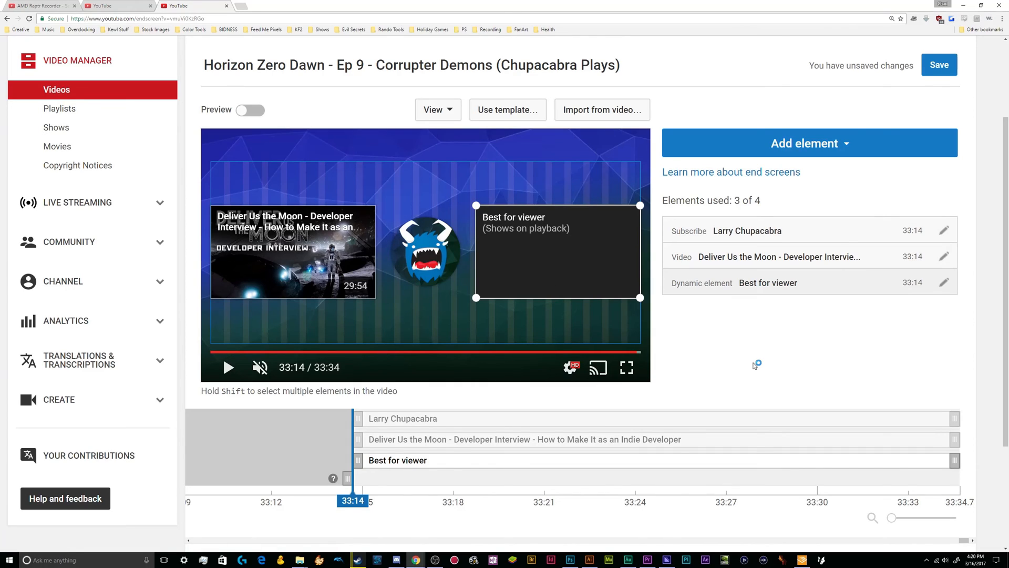
mouse_move(983, 149)
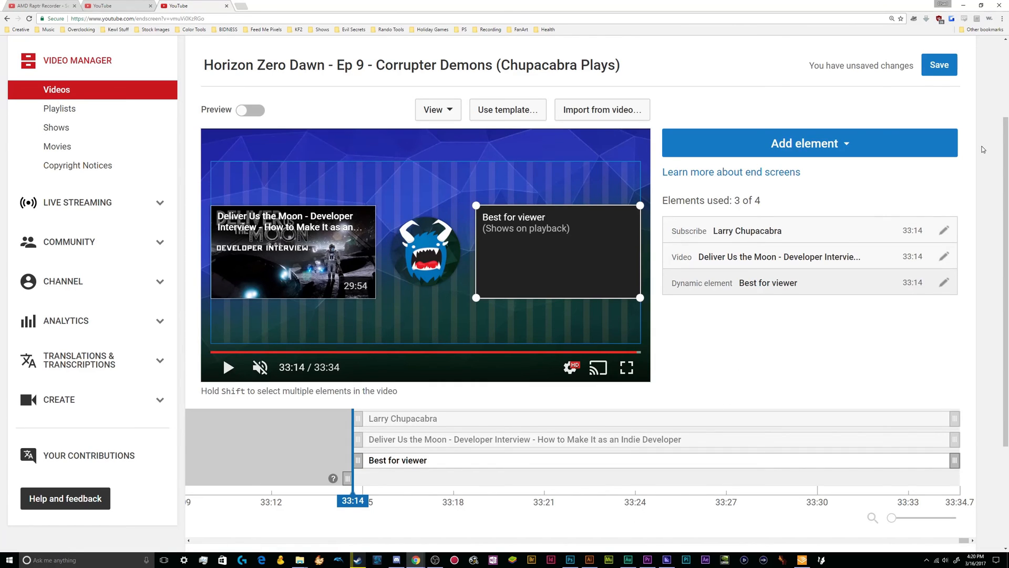
left_click(938, 64)
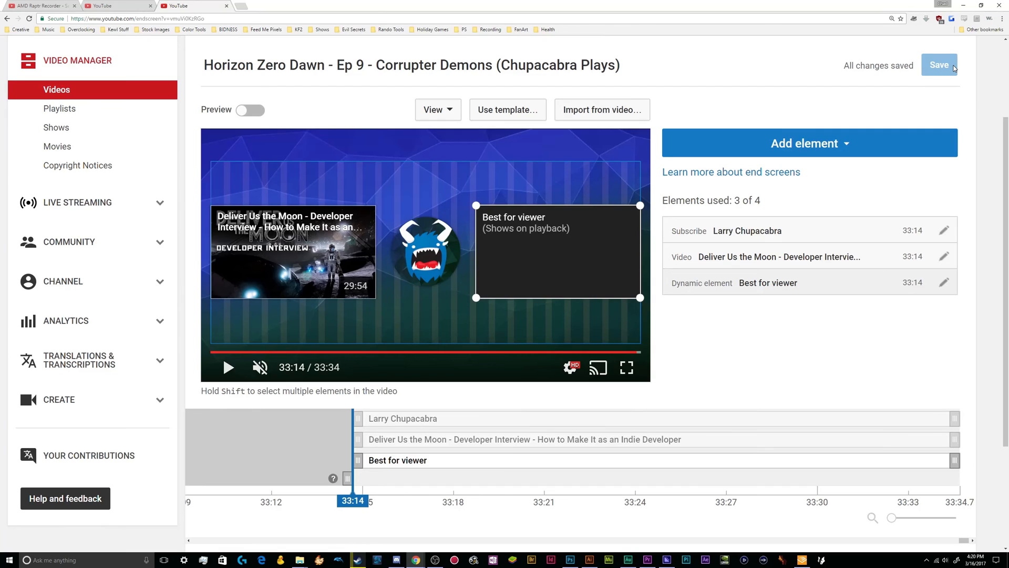